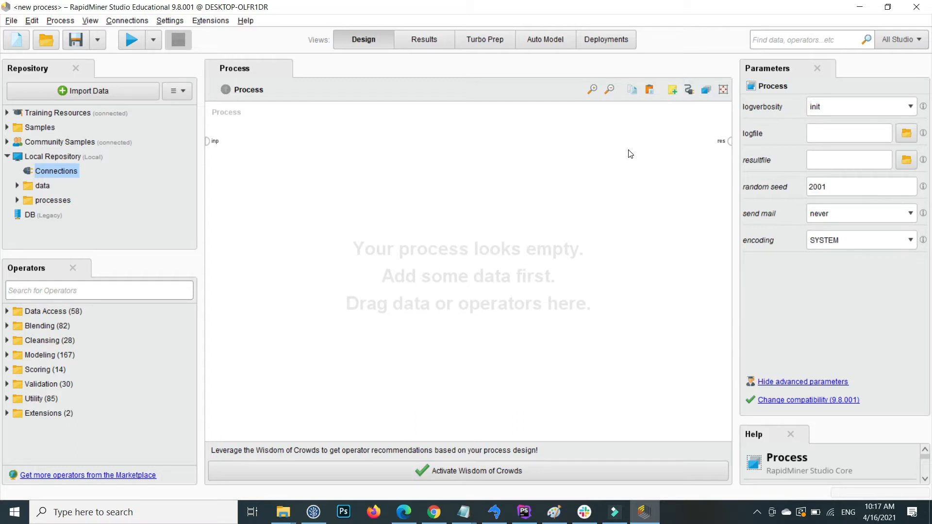
pyautogui.moveTo(696, 5)
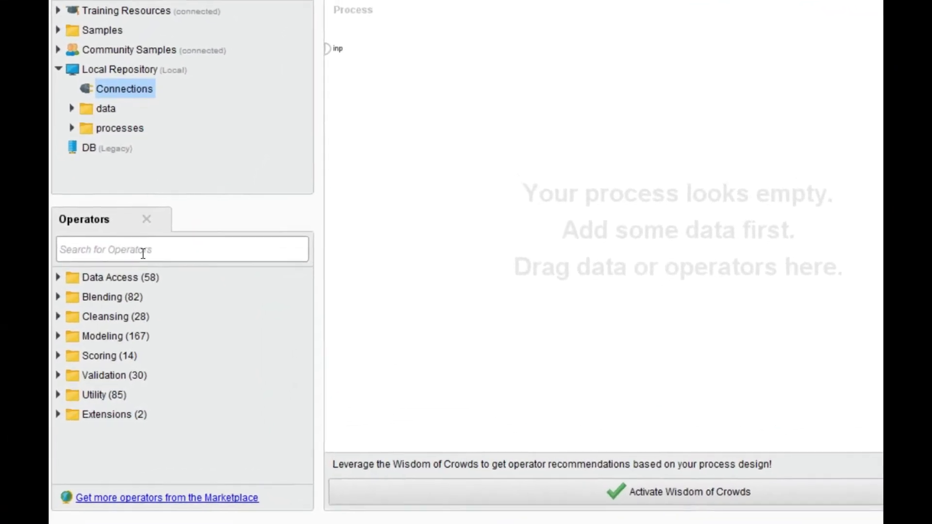
# Step: Search operators for 'twit' and drag Search Twitter onto the process canvas
pyautogui.write('twit')
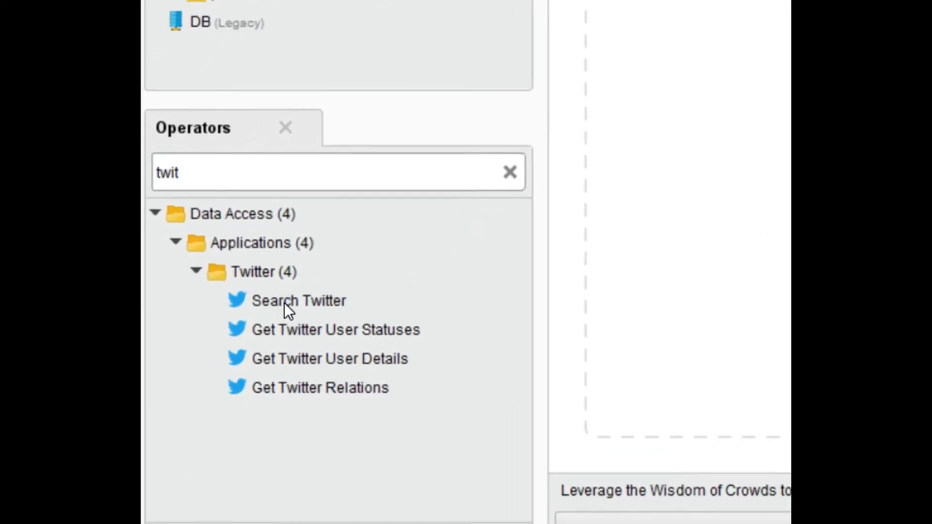
pyautogui.click(299, 300)
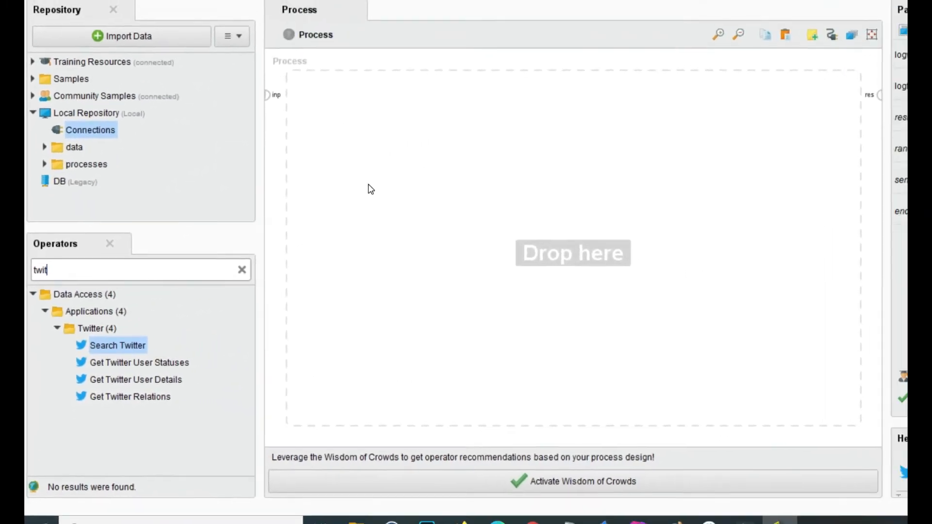
pyautogui.moveTo(117, 345); pyautogui.dragTo(300, 214)
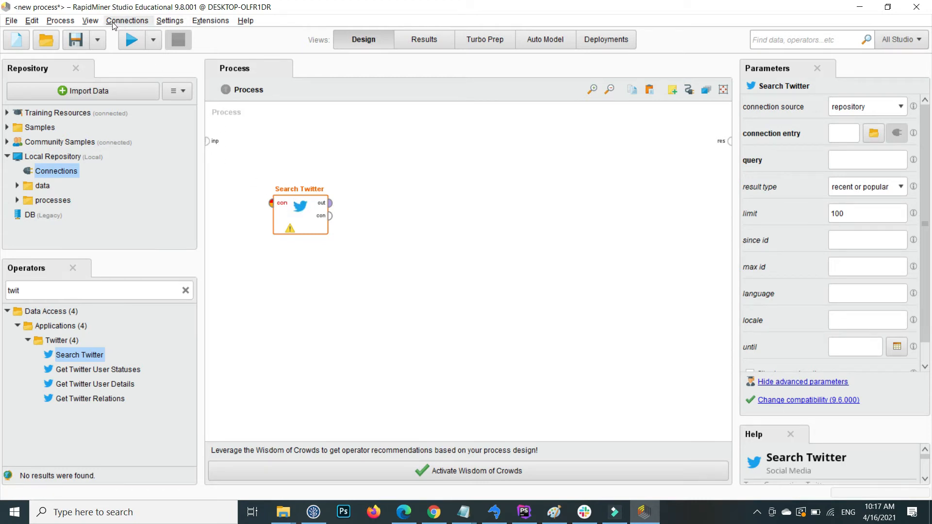
# Step: Start a new Twitter-type connection named TwitterConnection in the Local Repository
pyautogui.click(126, 20)
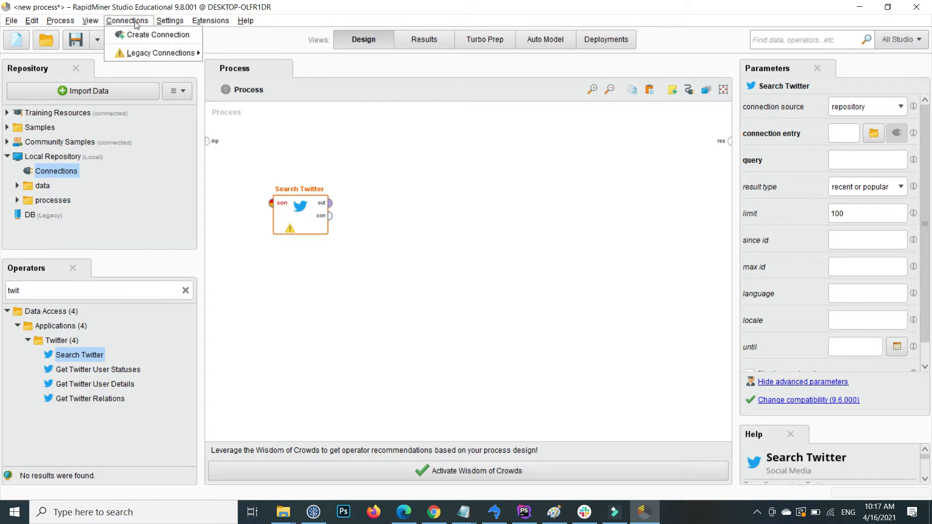
pyautogui.click(157, 34)
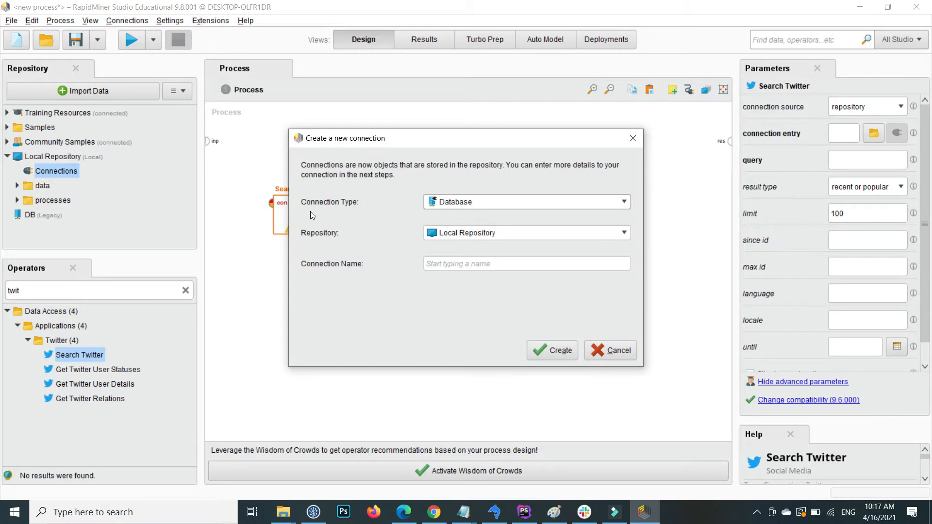
pyautogui.click(623, 202)
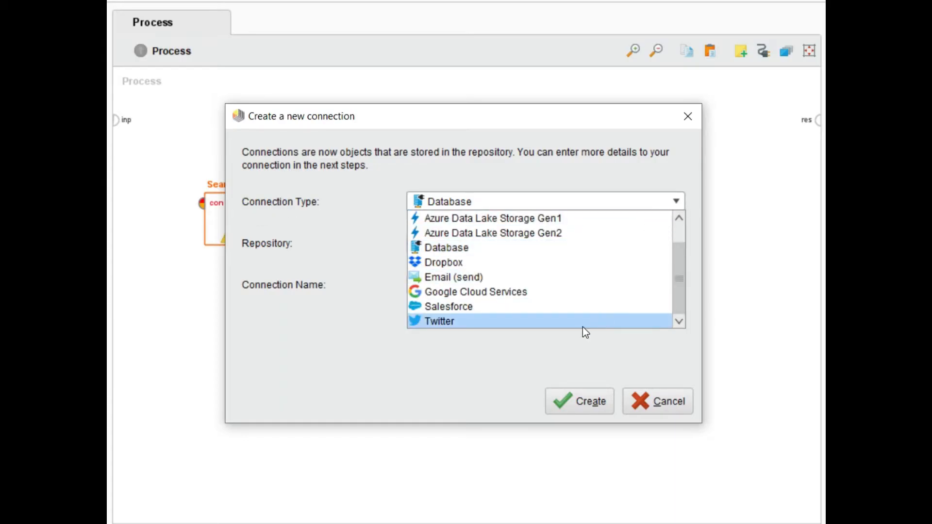
pyautogui.click(439, 321)
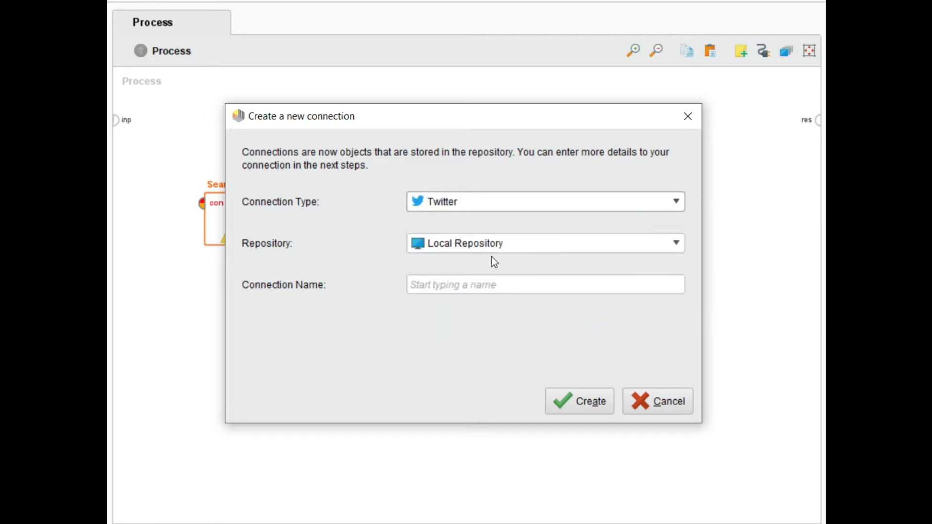
pyautogui.moveTo(445, 303)
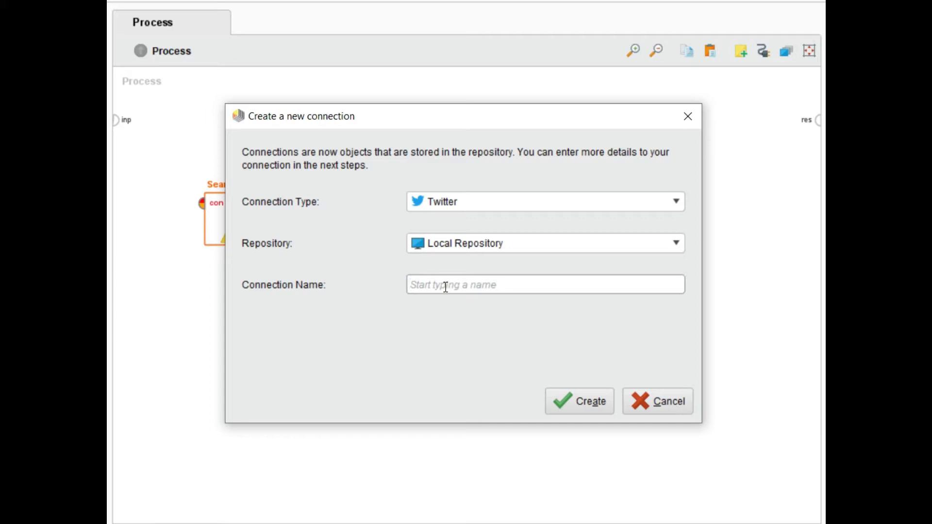
pyautogui.write('Twitt')
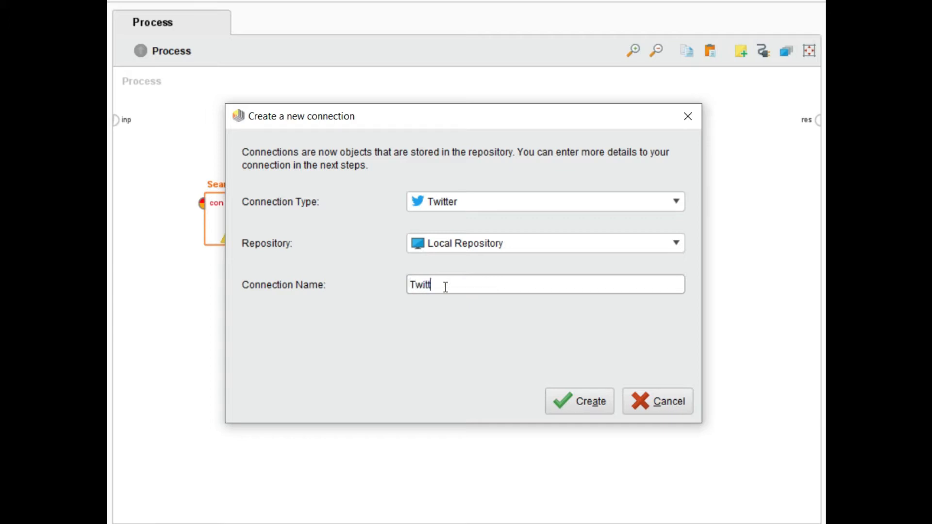
pyautogui.write('erConnection')
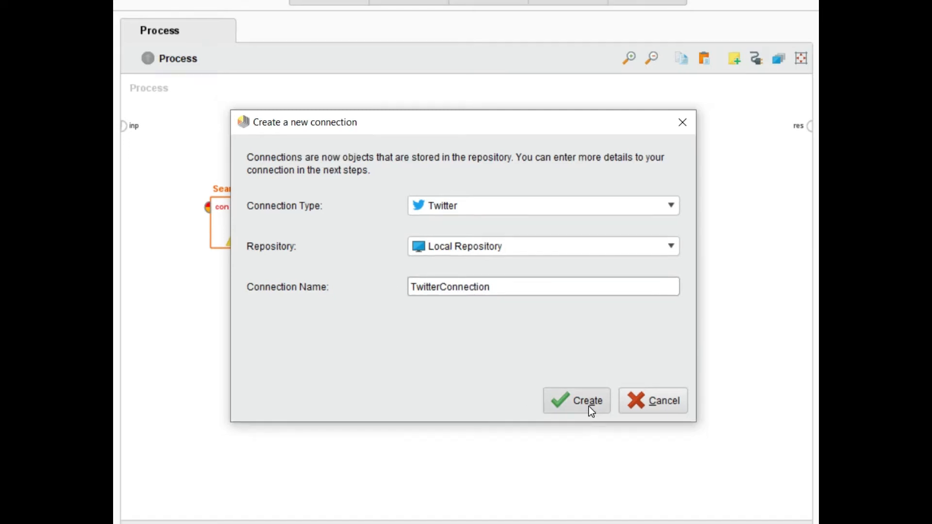
# Step: Create TwitterConnection and request an OAuth access token from Twitter
pyautogui.click(576, 400)
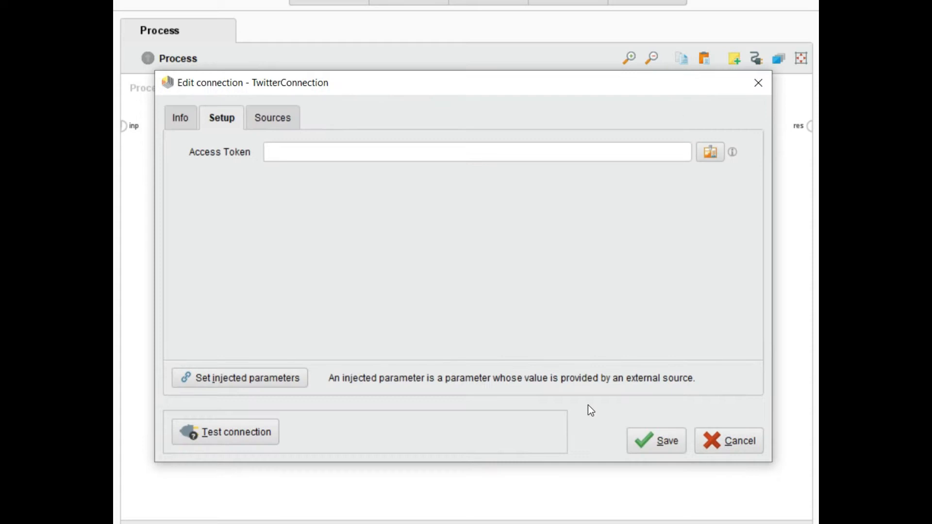
pyautogui.moveTo(299, 73)
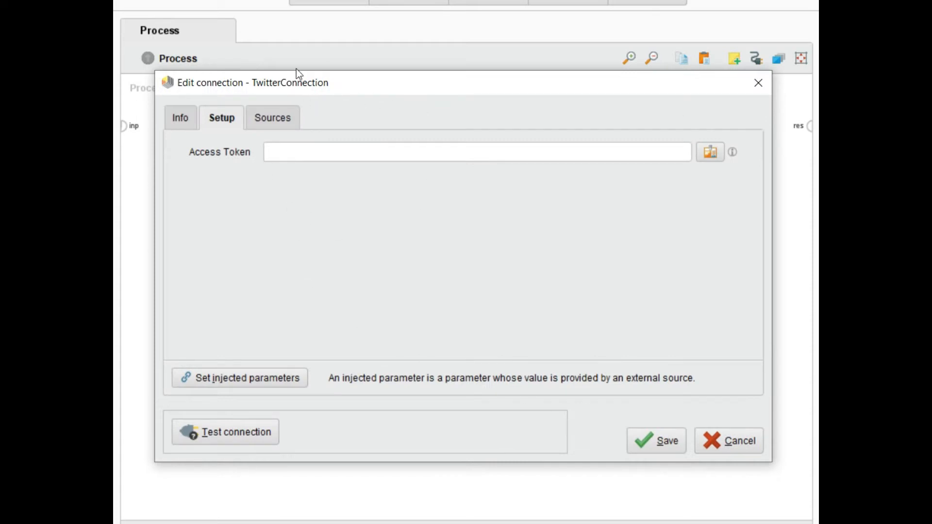
pyautogui.moveTo(232, 95)
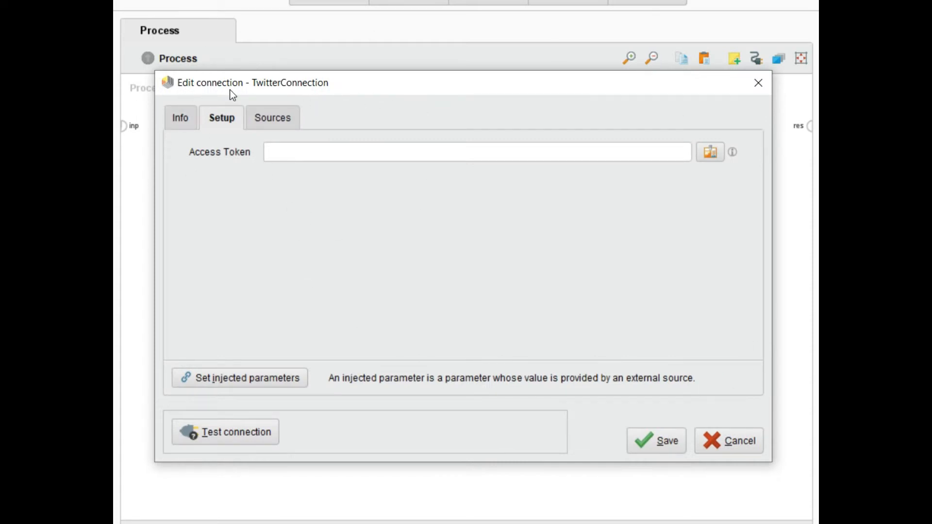
pyautogui.moveTo(405, 118)
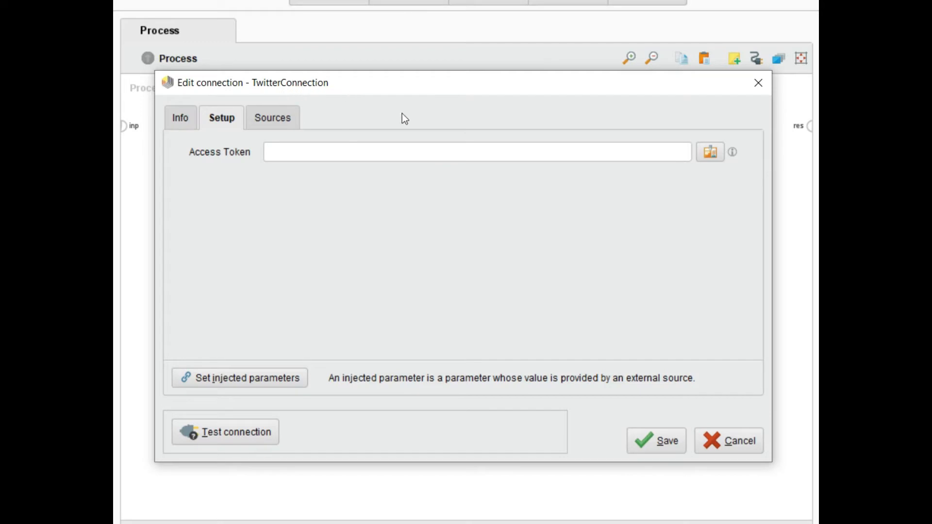
pyautogui.moveTo(313, 191)
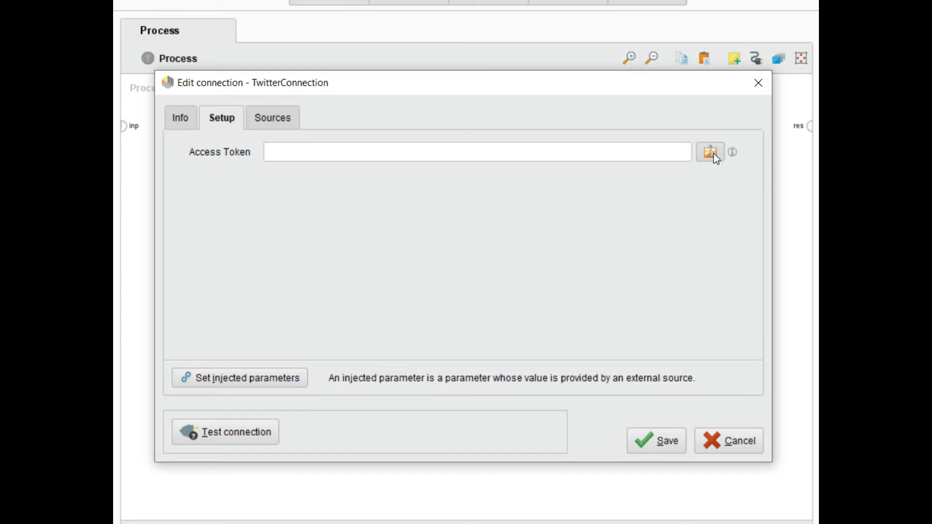
pyautogui.click(710, 152)
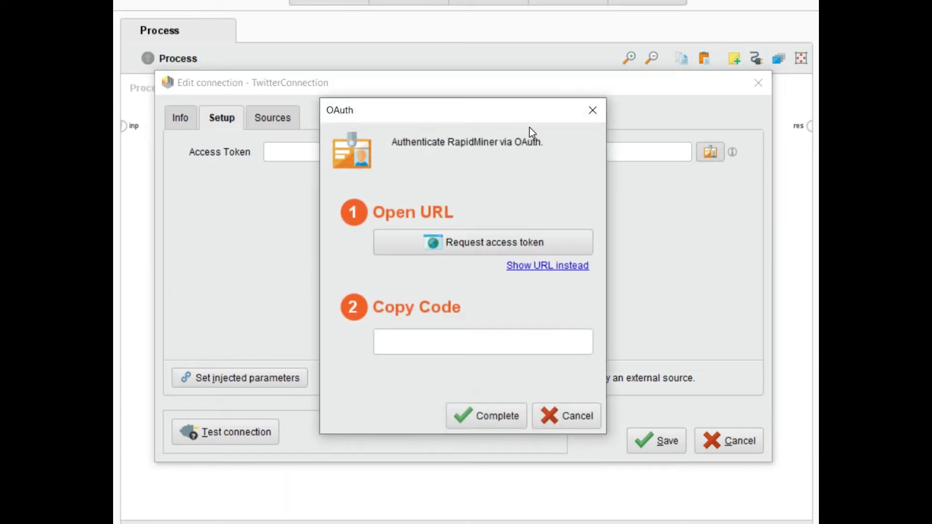
pyautogui.moveTo(524, 151)
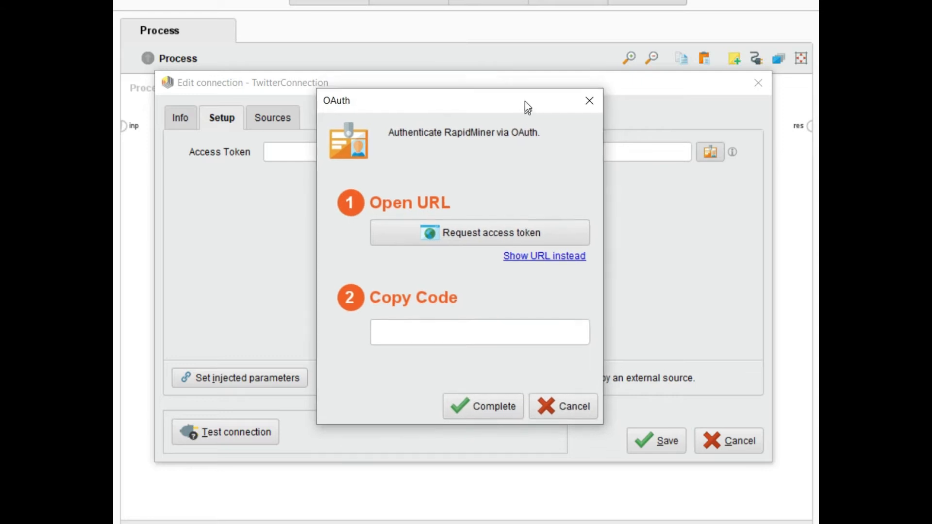
pyautogui.moveTo(471, 280)
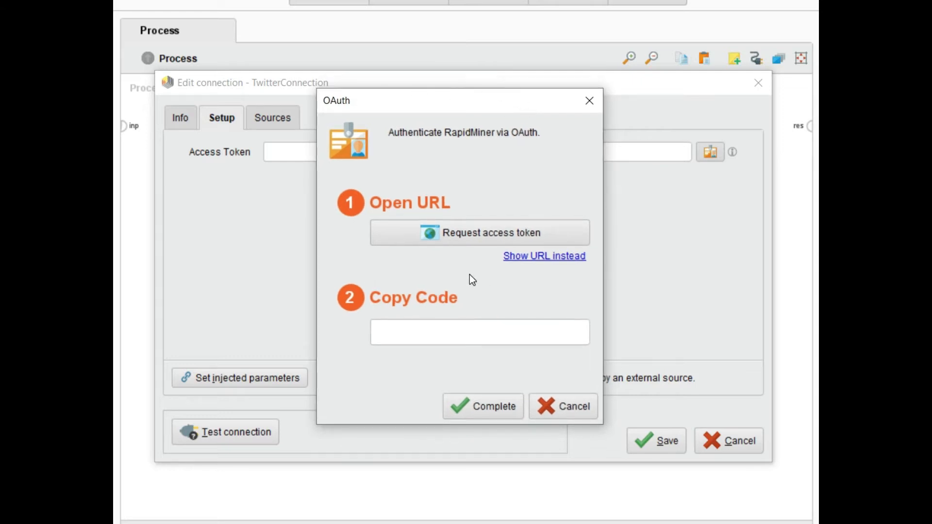
pyautogui.moveTo(489, 196)
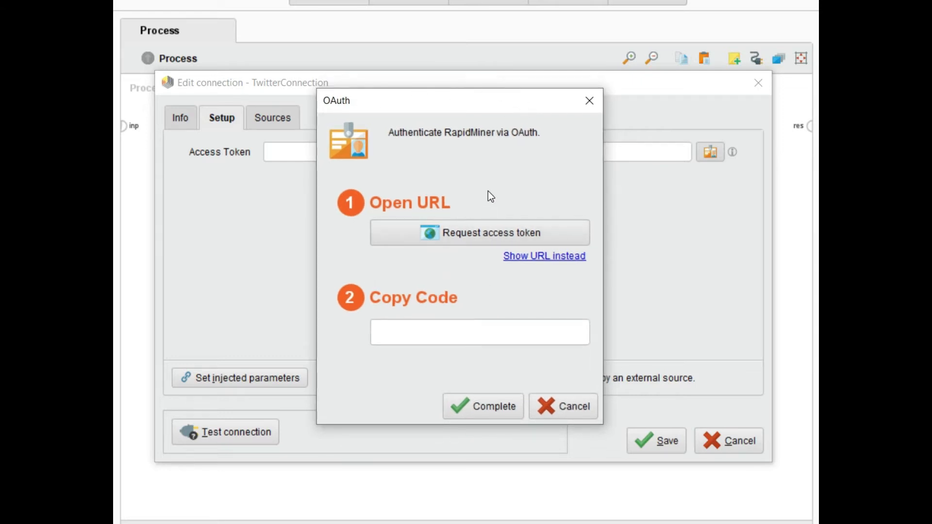
pyautogui.moveTo(564, 243)
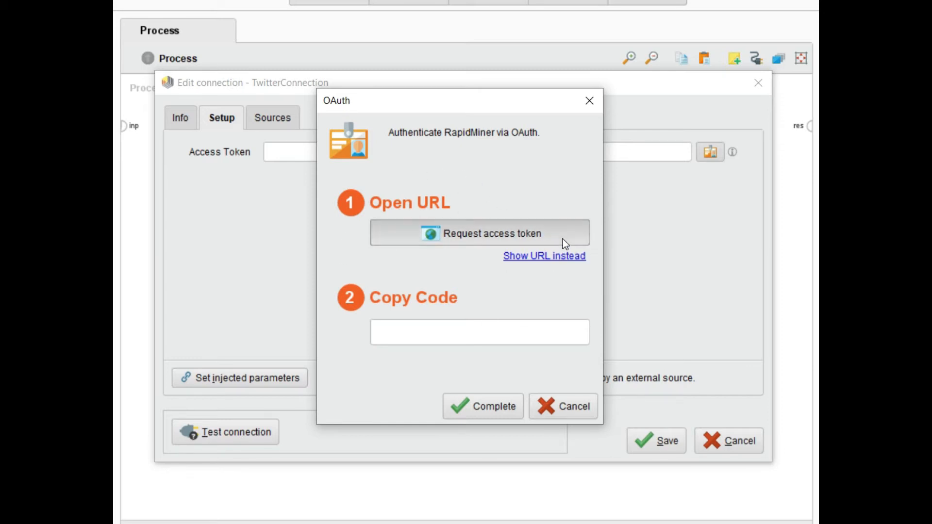
pyautogui.click(480, 233)
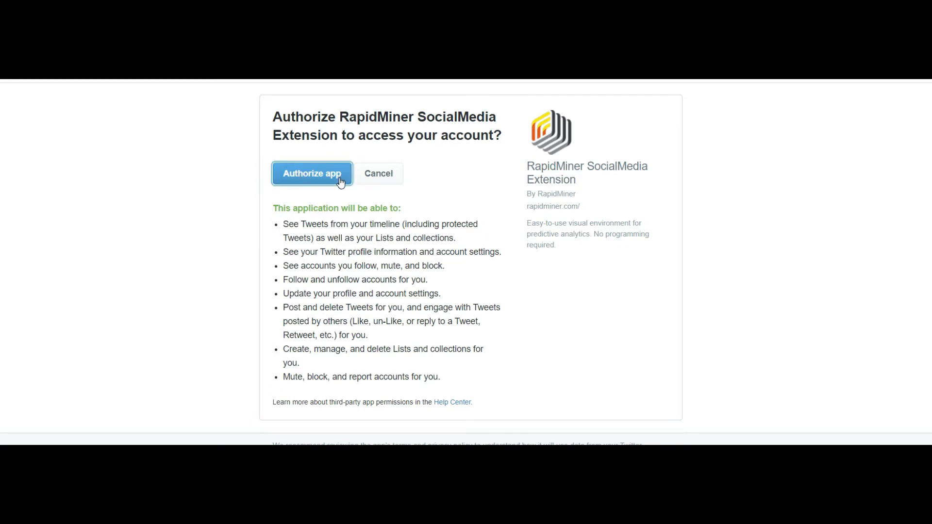
pyautogui.click(311, 173)
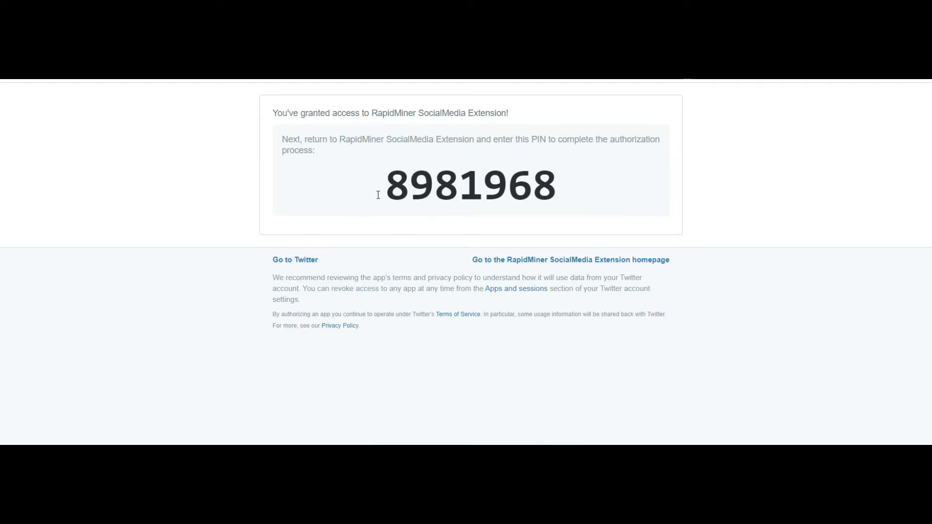
pyautogui.moveTo(389, 186)
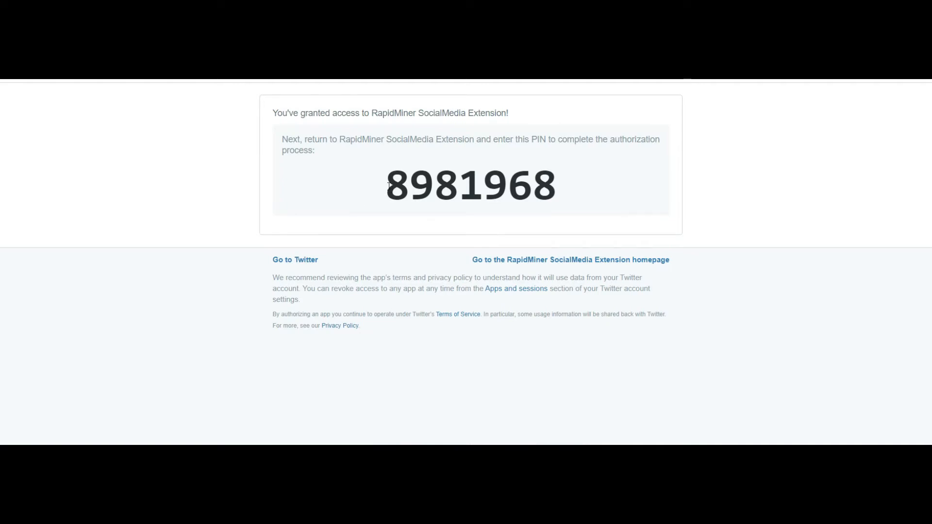
pyautogui.moveTo(385, 185); pyautogui.dragTo(457, 185)
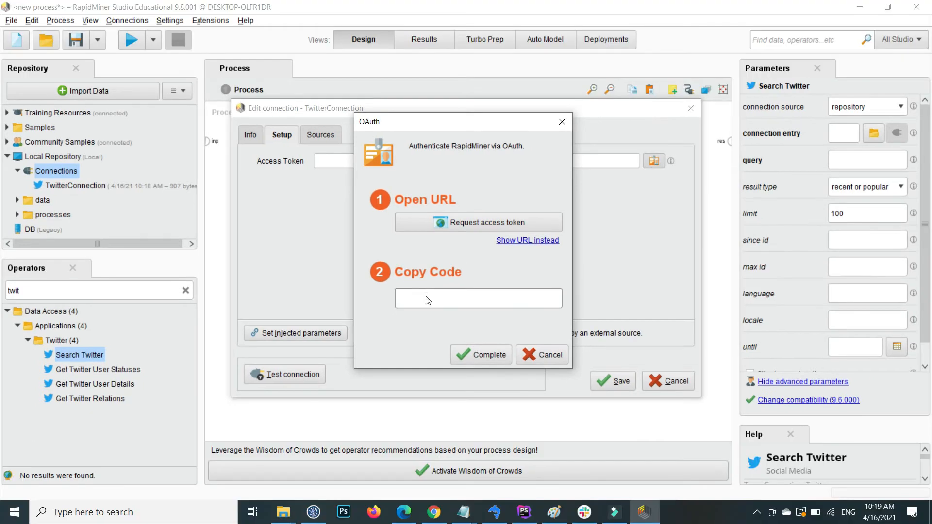
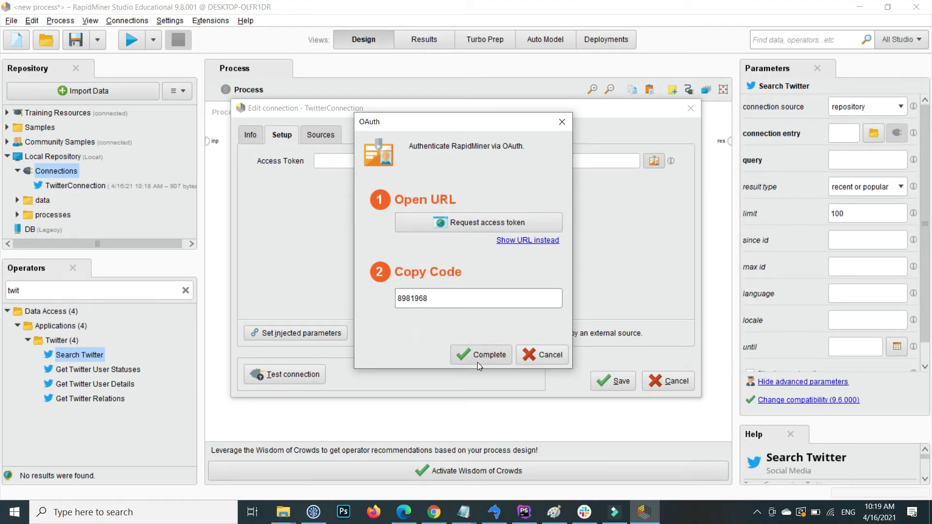
pyautogui.click(482, 355)
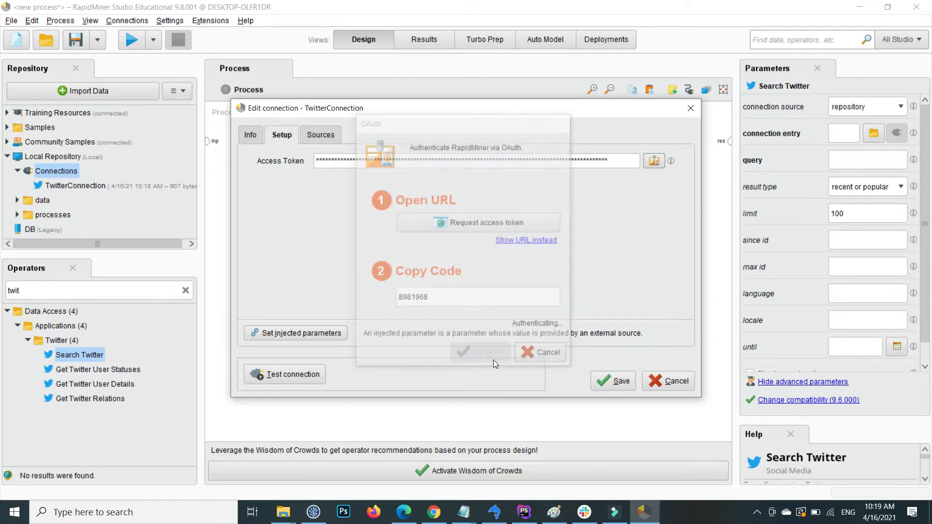
pyautogui.click(538, 352)
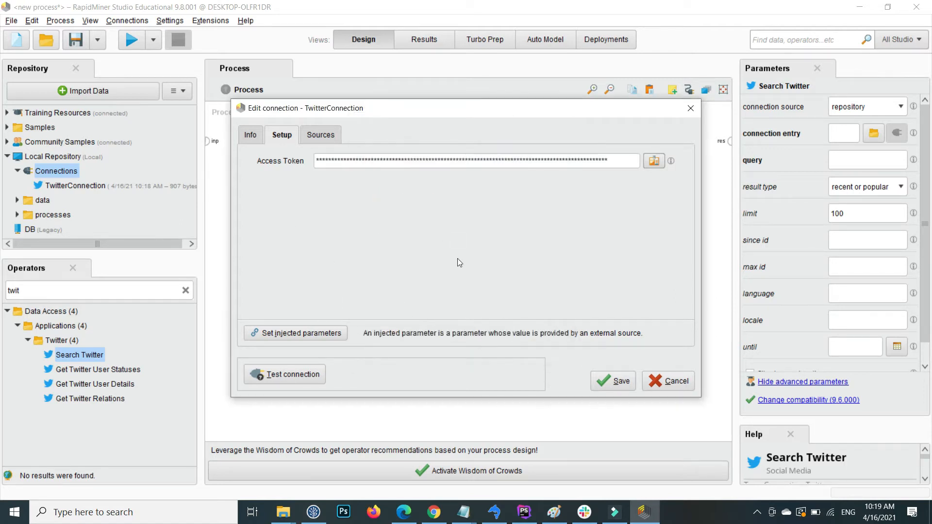
pyautogui.moveTo(254, 164)
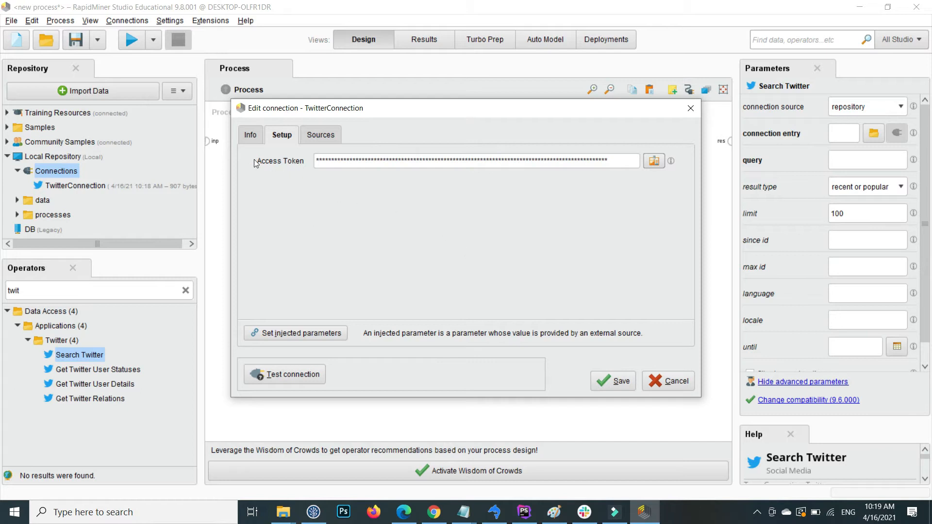
pyautogui.moveTo(458, 287)
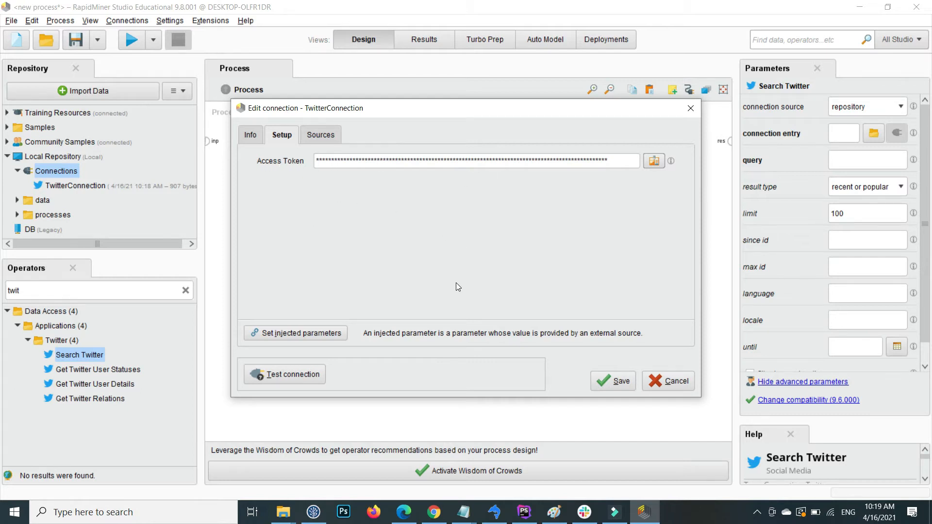
pyautogui.click(284, 373)
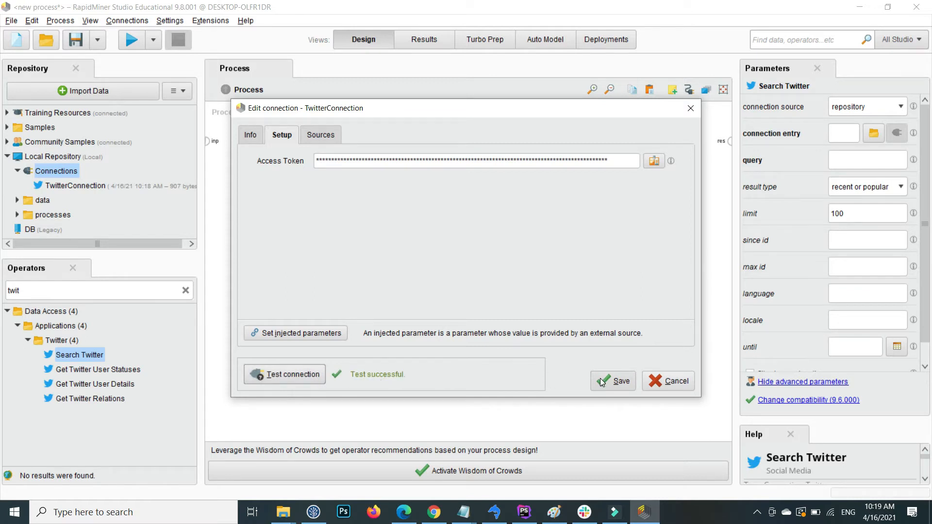
pyautogui.click(618, 381)
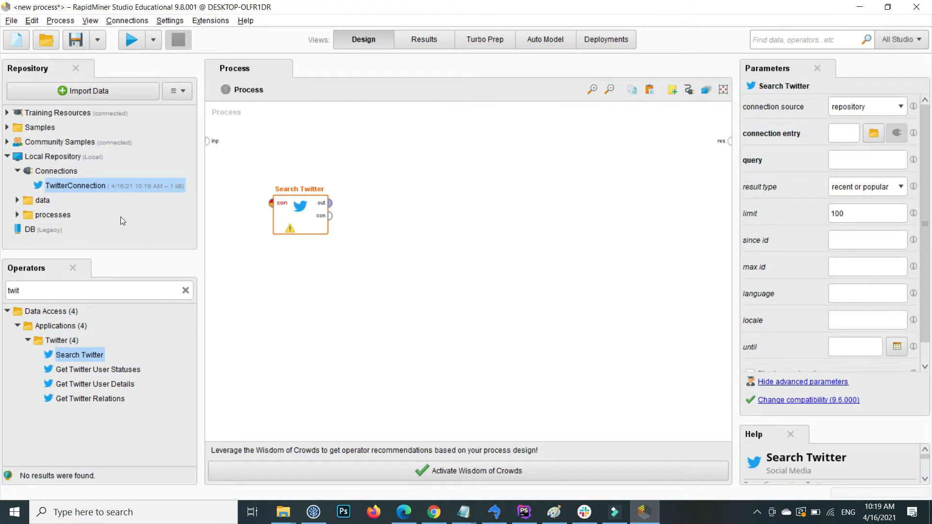
pyautogui.moveTo(59, 195)
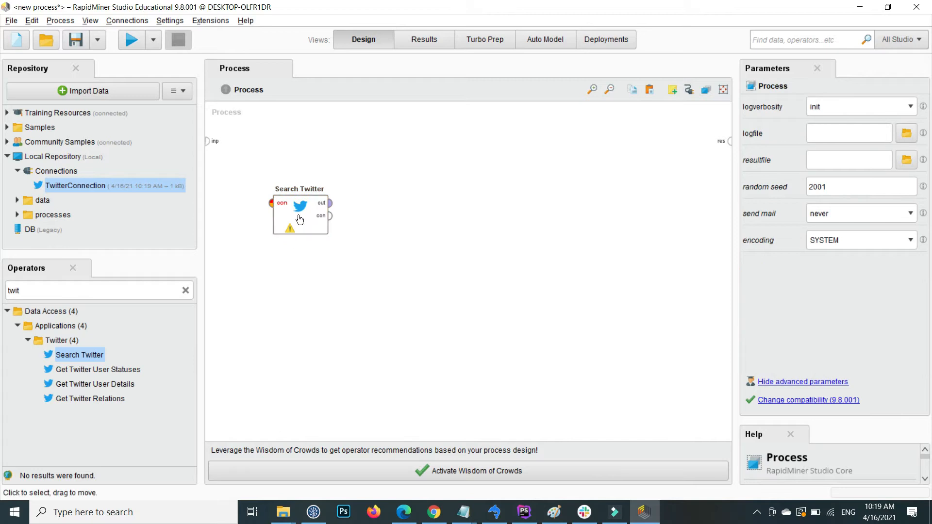
# Step: Set Search Twitter's connection entry to TwitterConnection from the Local Repository
pyautogui.click(300, 215)
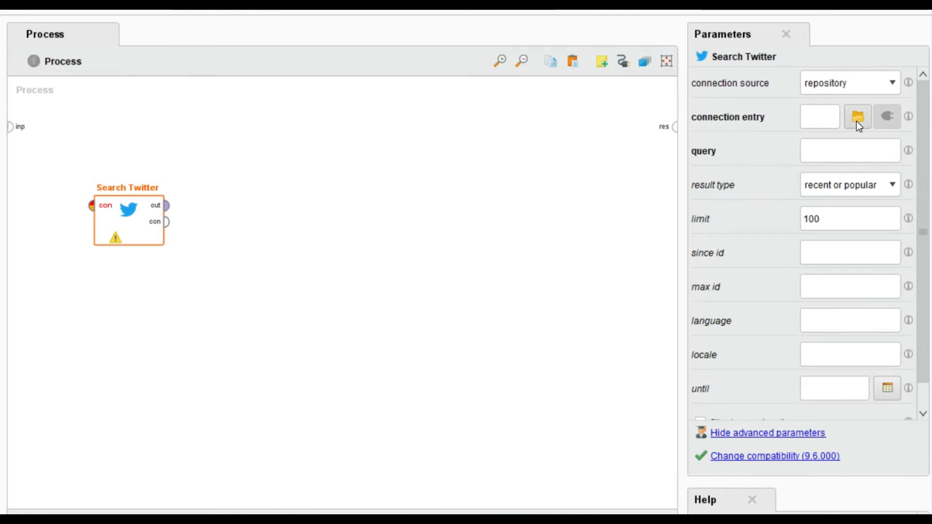
pyautogui.click(857, 117)
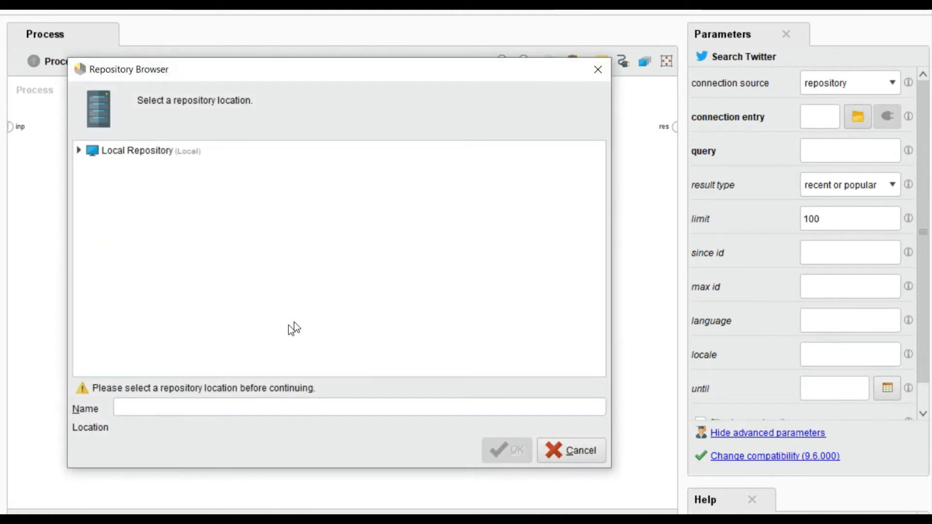
pyautogui.moveTo(169, 90)
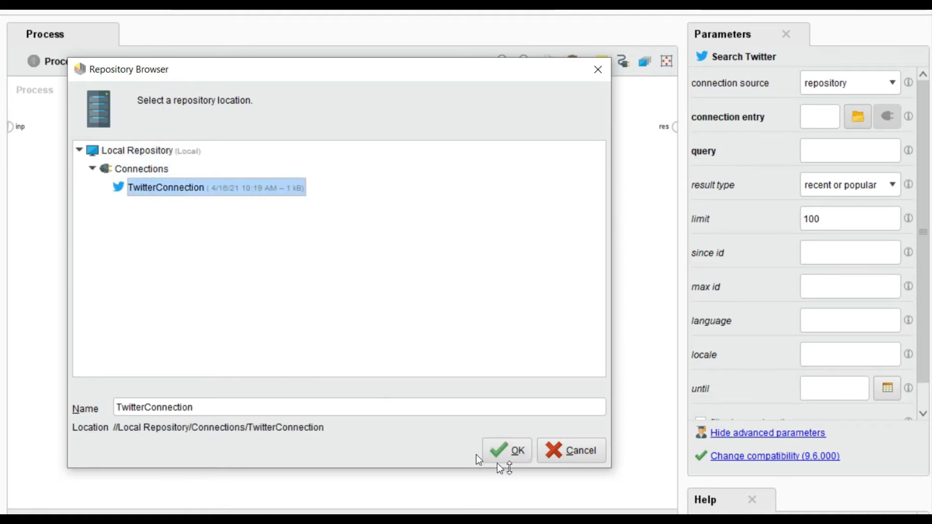
pyautogui.click(507, 450)
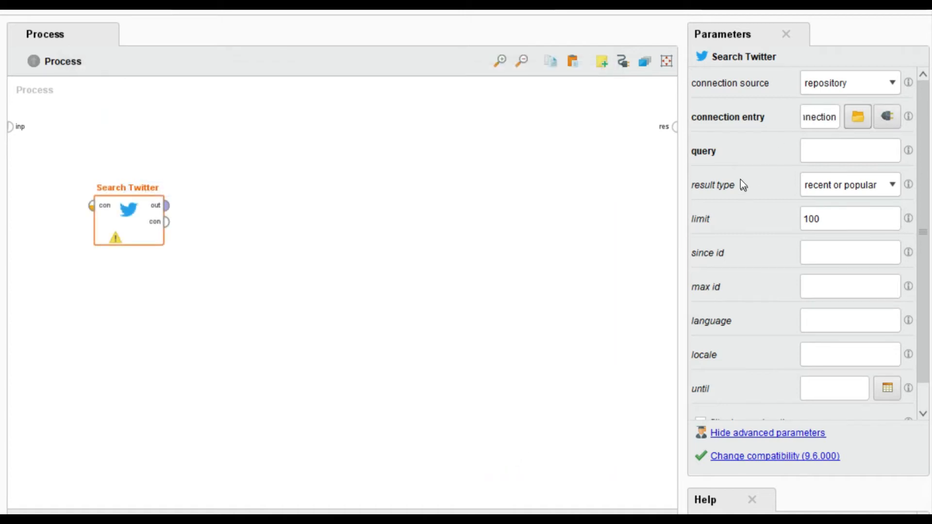
# Step: Set the Search Twitter query to 'Covid' and the limit to 5000
pyautogui.click(849, 150)
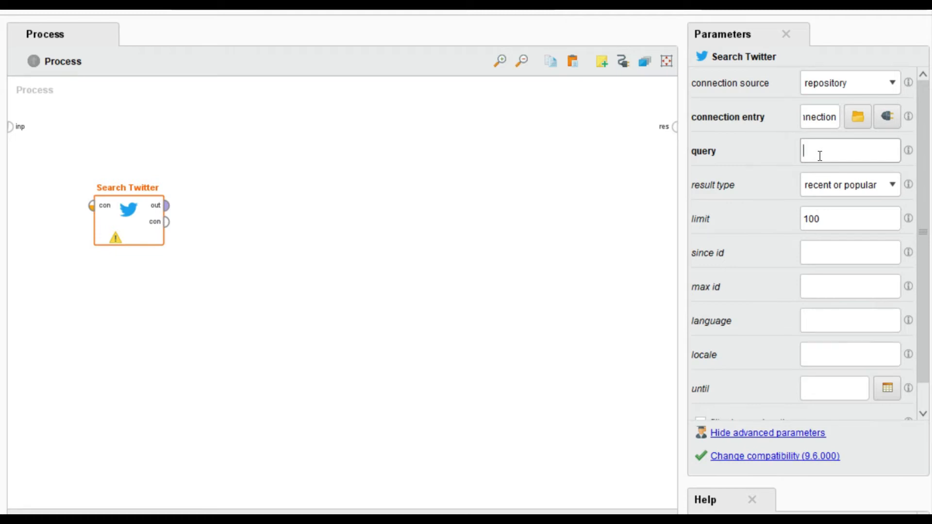
pyautogui.write('Covid')
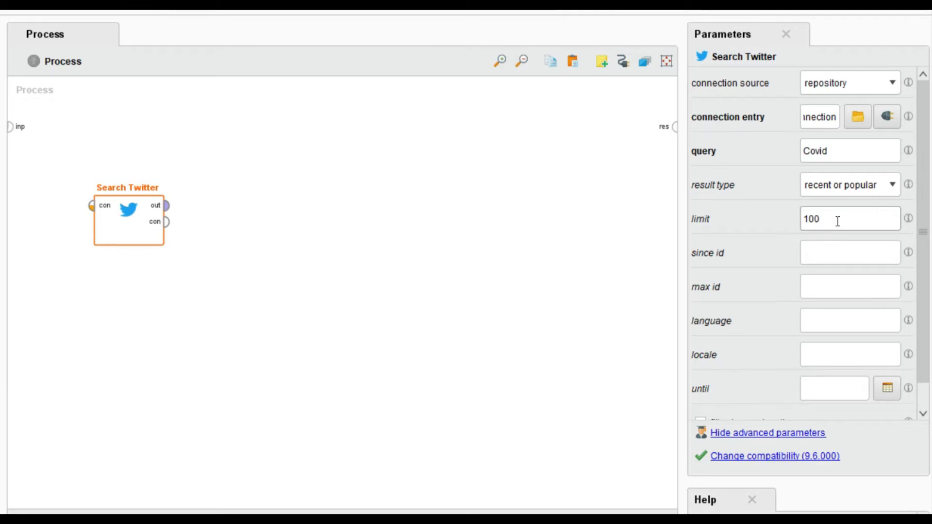
pyautogui.write('5')
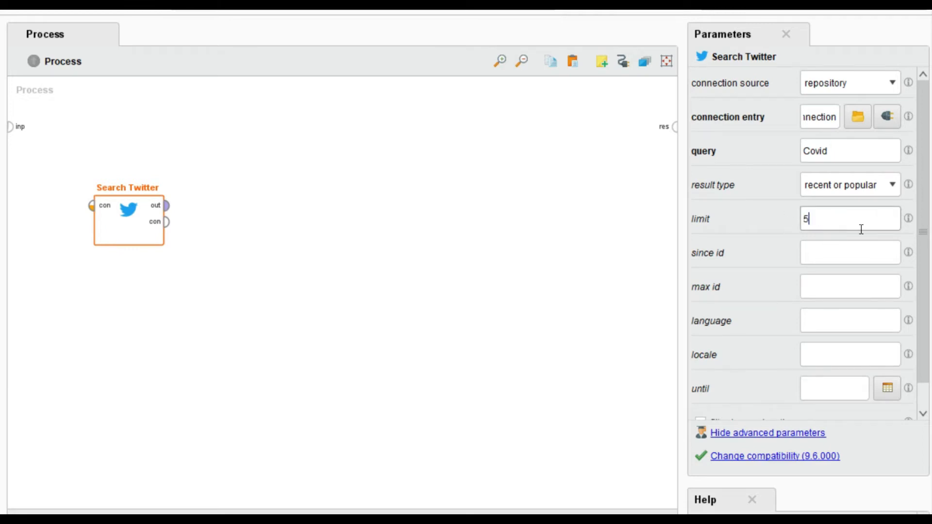
pyautogui.write('000')
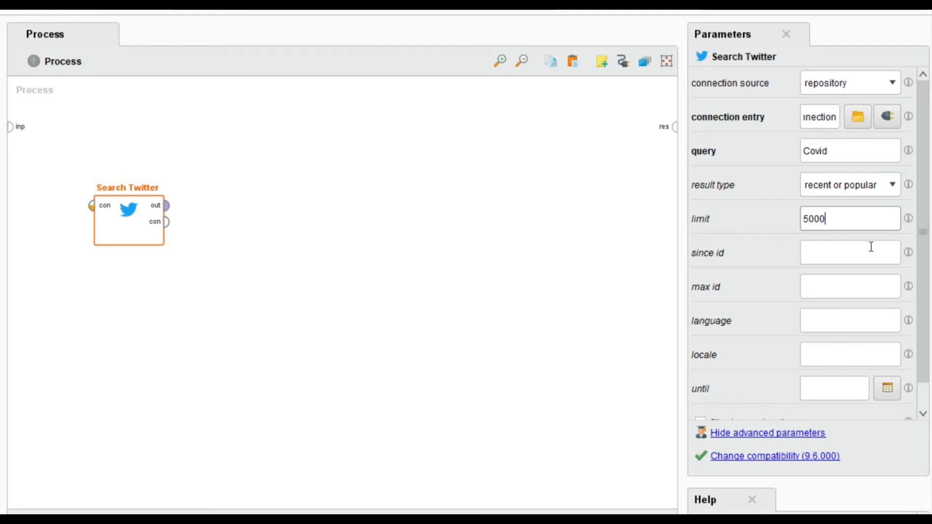
# Step: Keep the recent-or-popular result type and set the language to en
pyautogui.click(850, 184)
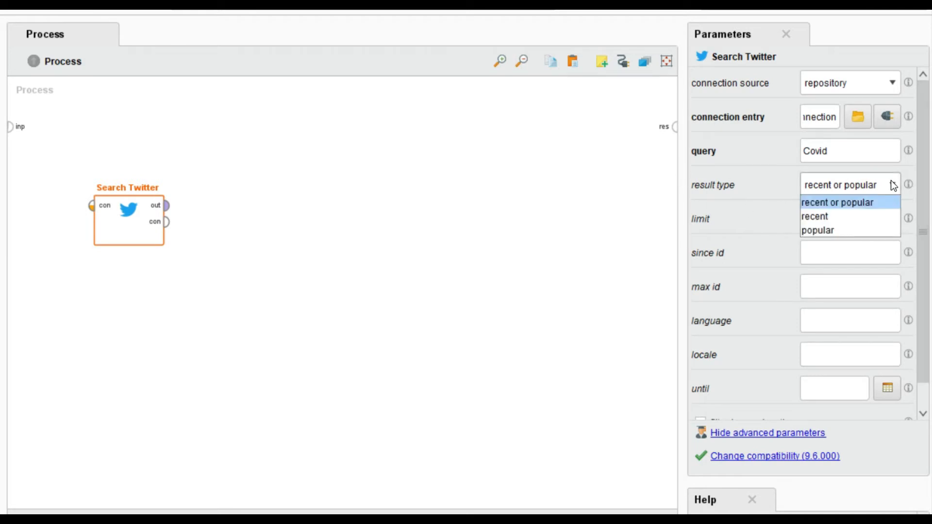
pyautogui.click(837, 202)
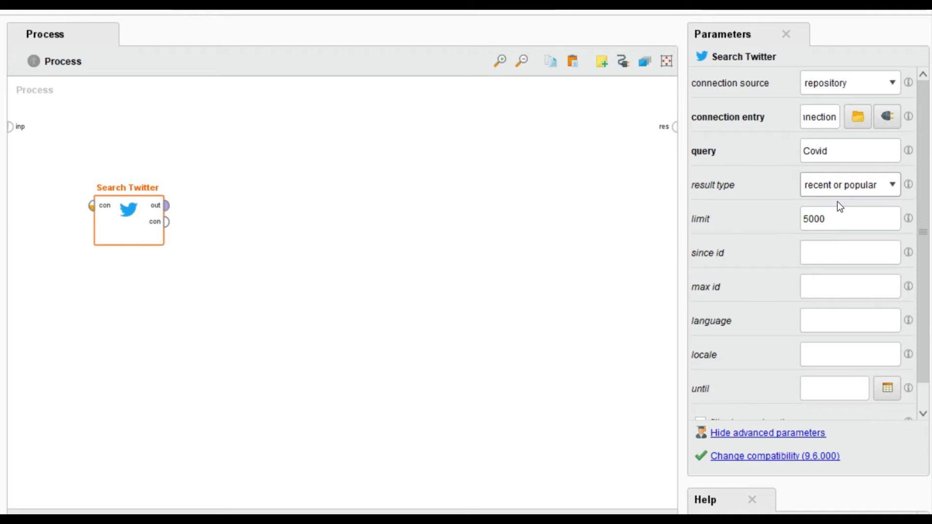
pyautogui.moveTo(781, 246)
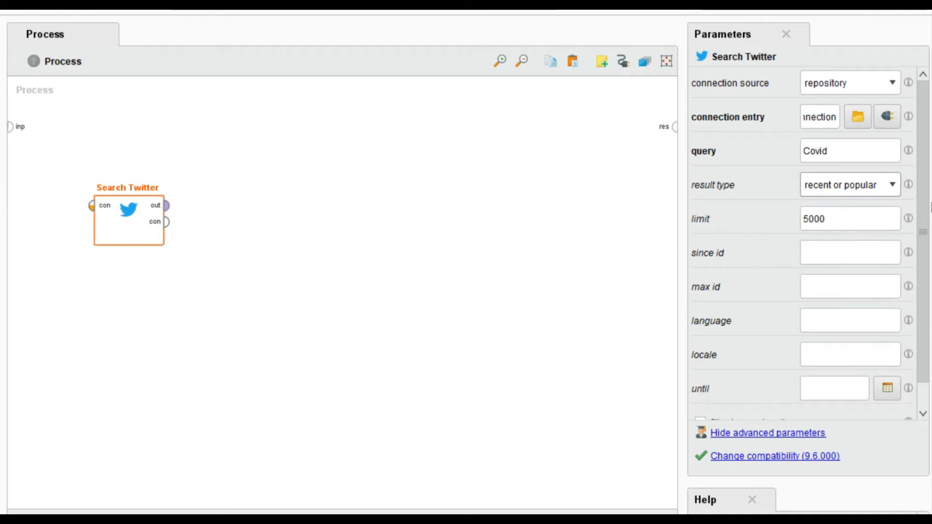
pyautogui.moveTo(772, 197)
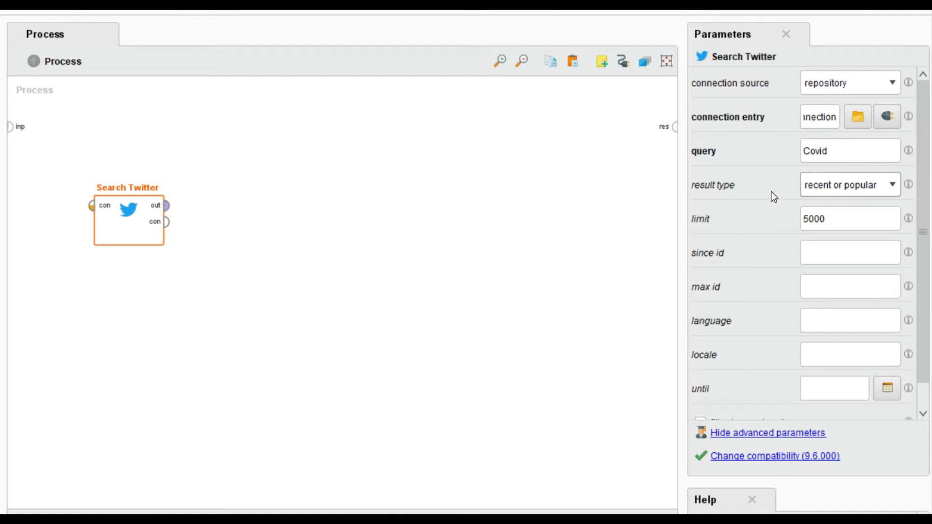
pyautogui.moveTo(754, 348)
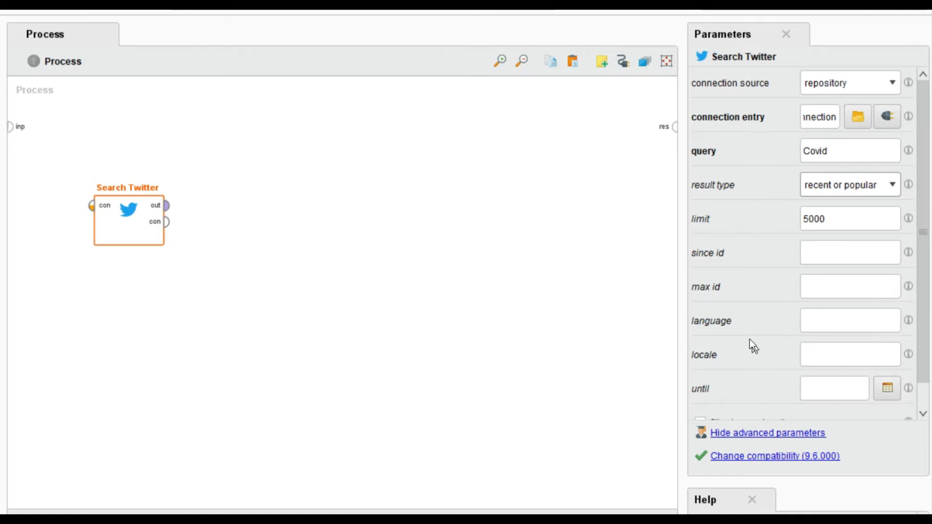
pyautogui.write('e')
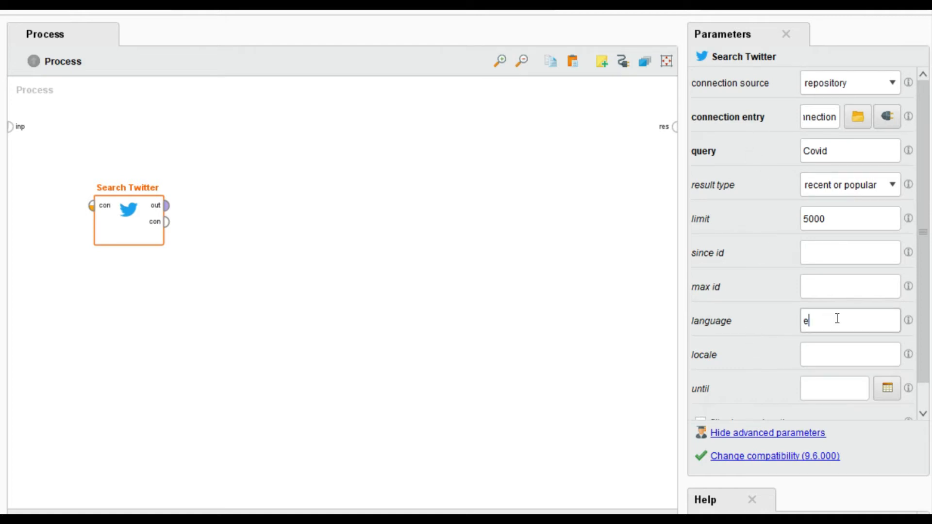
pyautogui.write('n')
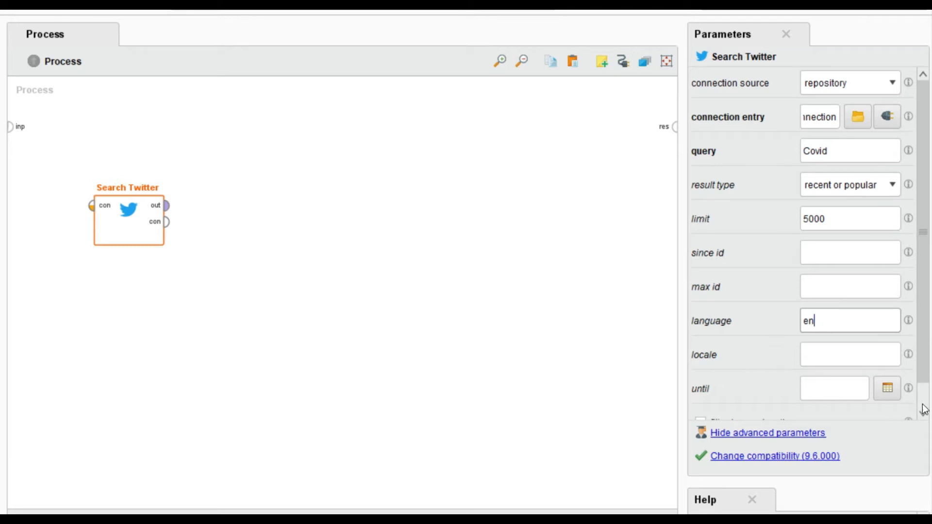
pyautogui.scroll(-3)
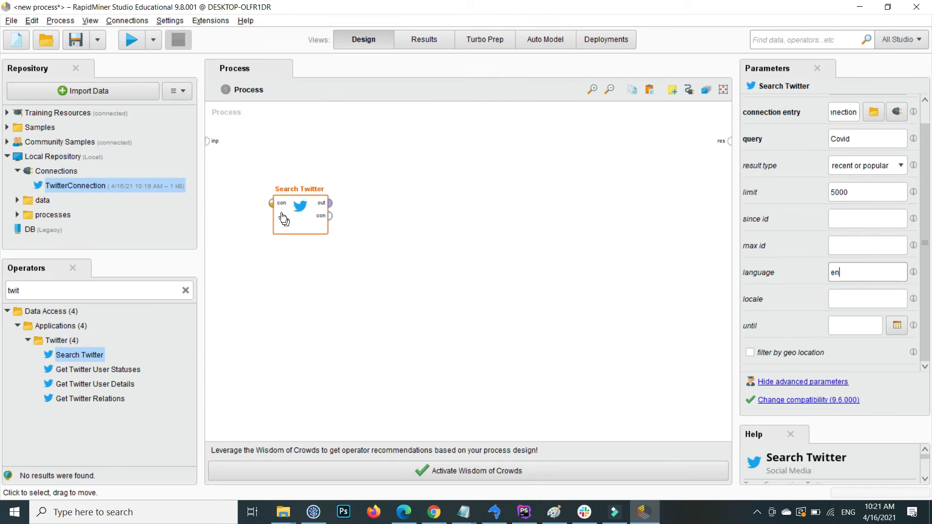
pyautogui.moveTo(300, 302)
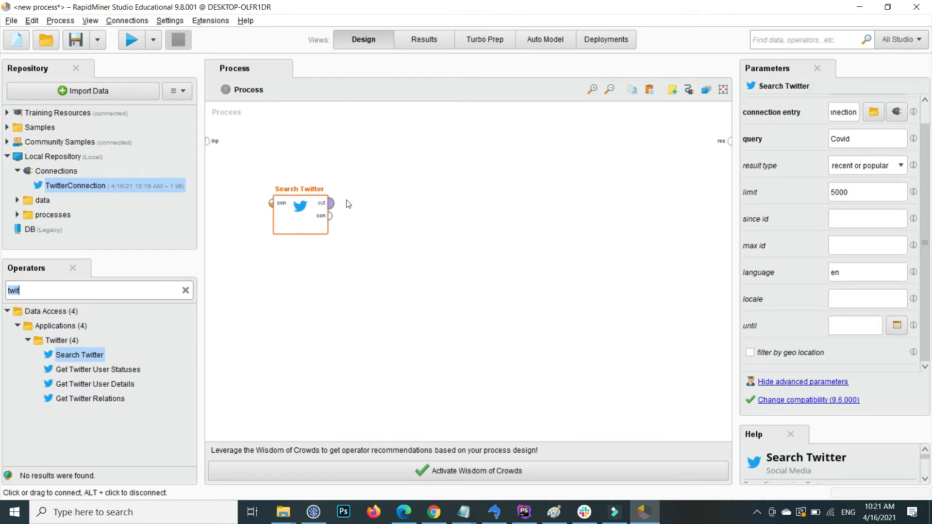
pyautogui.moveTo(365, 220)
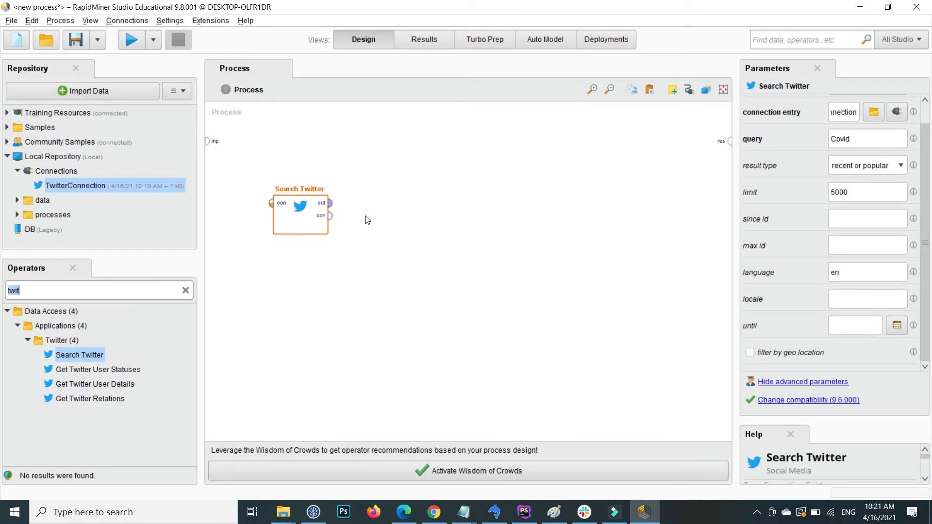
pyautogui.moveTo(333, 228)
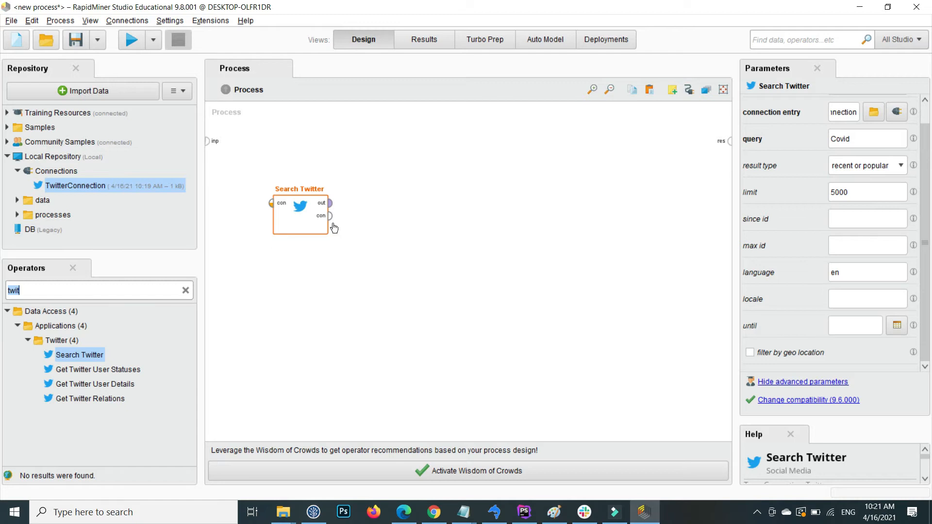
pyautogui.moveTo(445, 164)
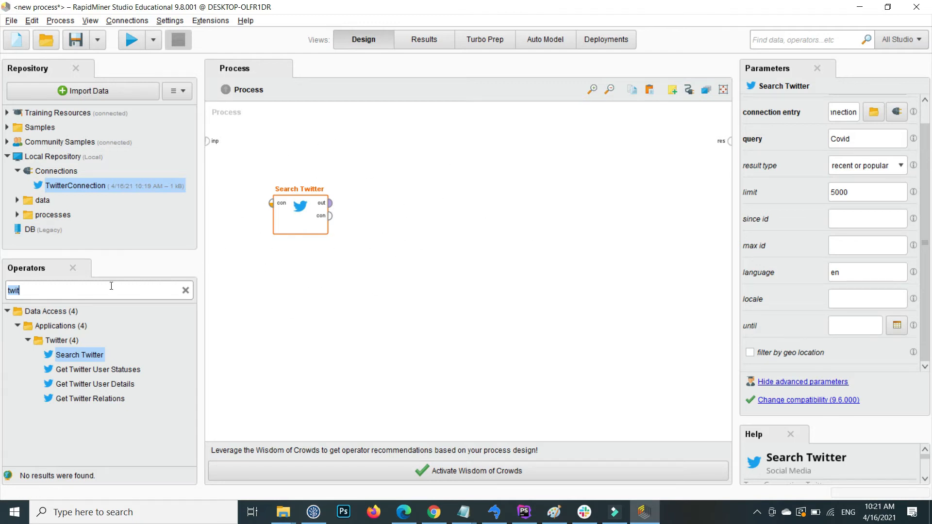
pyautogui.press('Backspace')
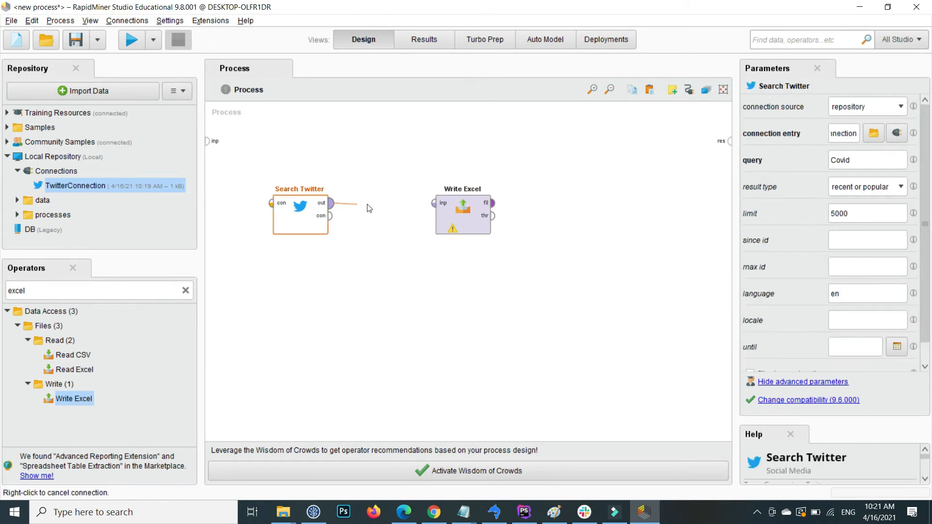
# Step: Connect Search Twitter's output to the Write Excel input and select Write Excel
pyautogui.click(435, 204)
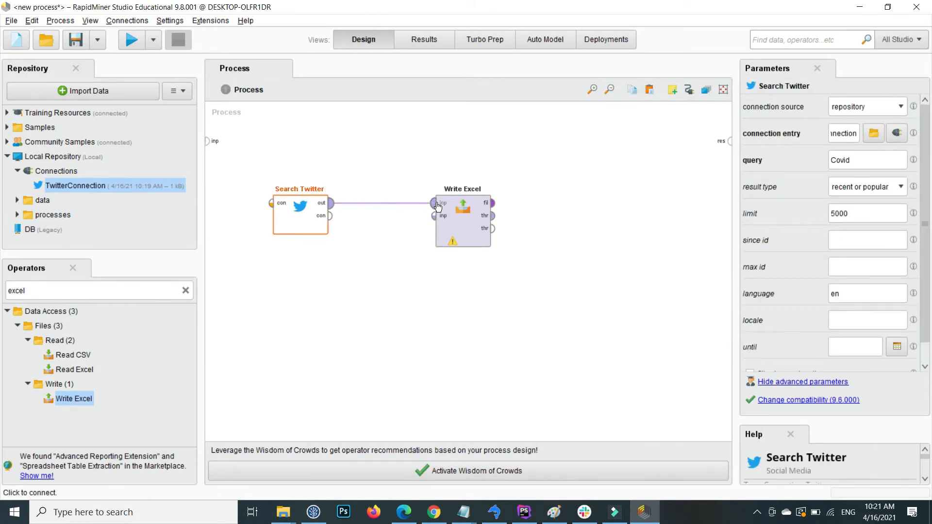
pyautogui.click(463, 215)
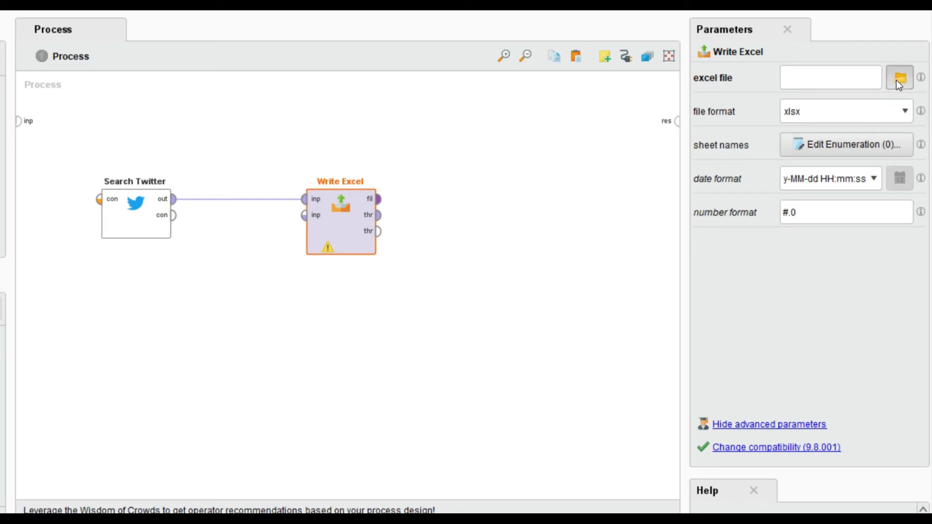
# Step: Point Write Excel at CovidTwitterData on the Desktop, using xlsx file format
pyautogui.click(898, 78)
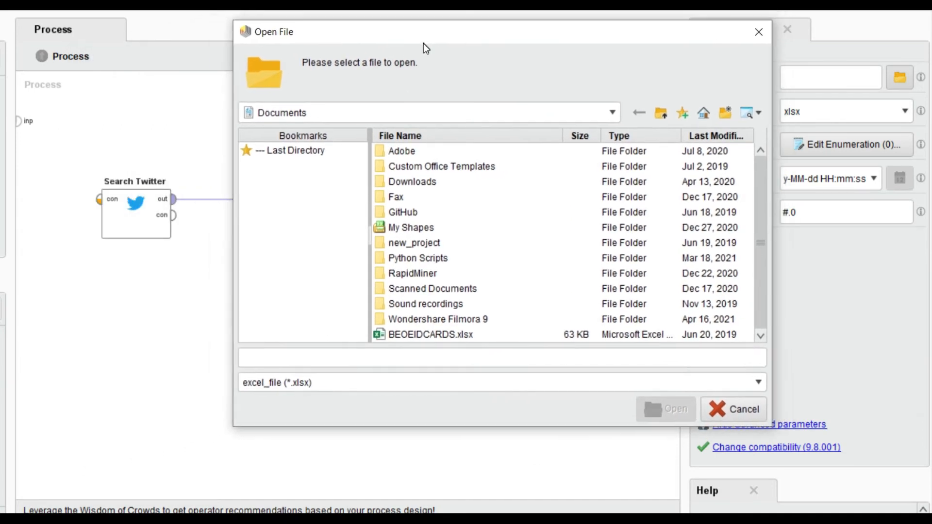
pyautogui.moveTo(315, 184)
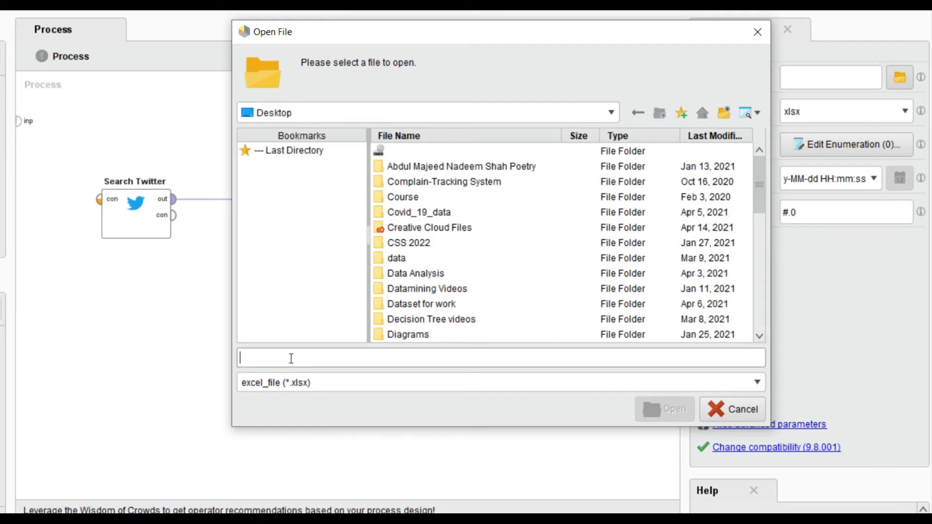
pyautogui.write('Covid')
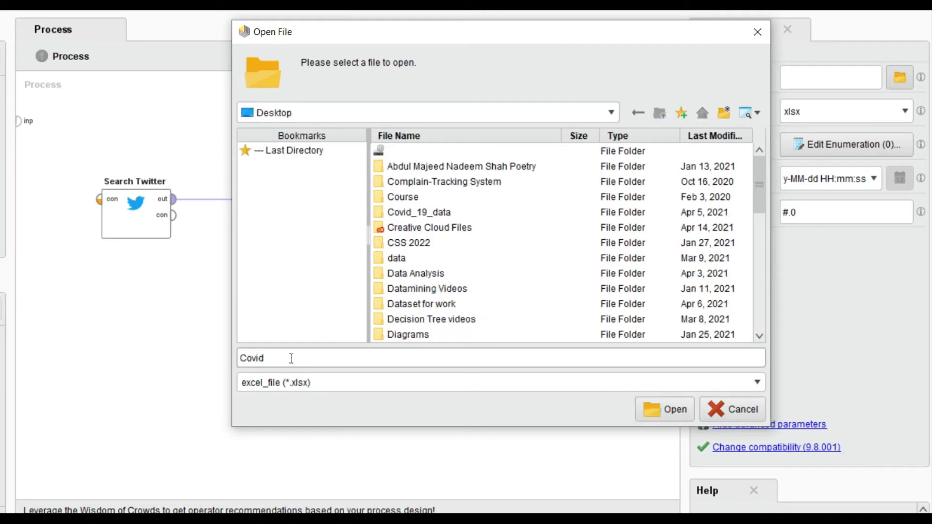
pyautogui.write('Twitter')
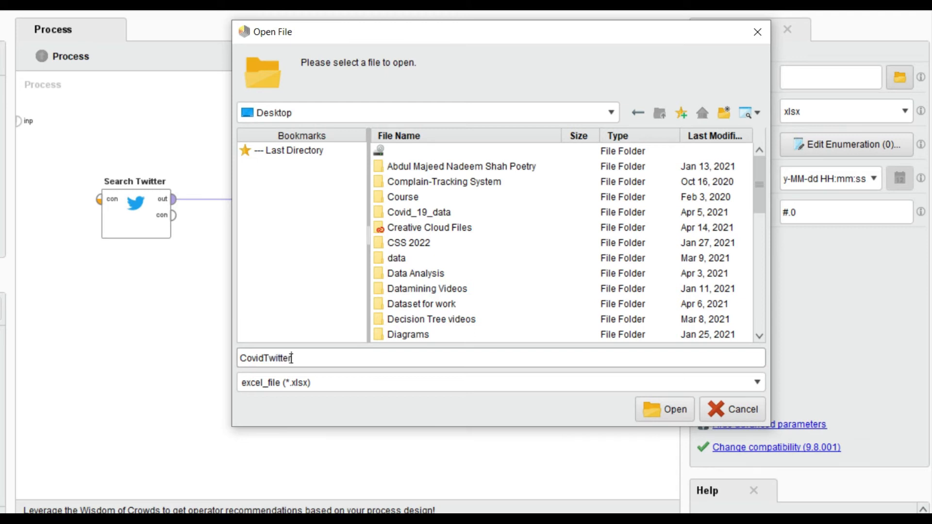
pyautogui.write('Data')
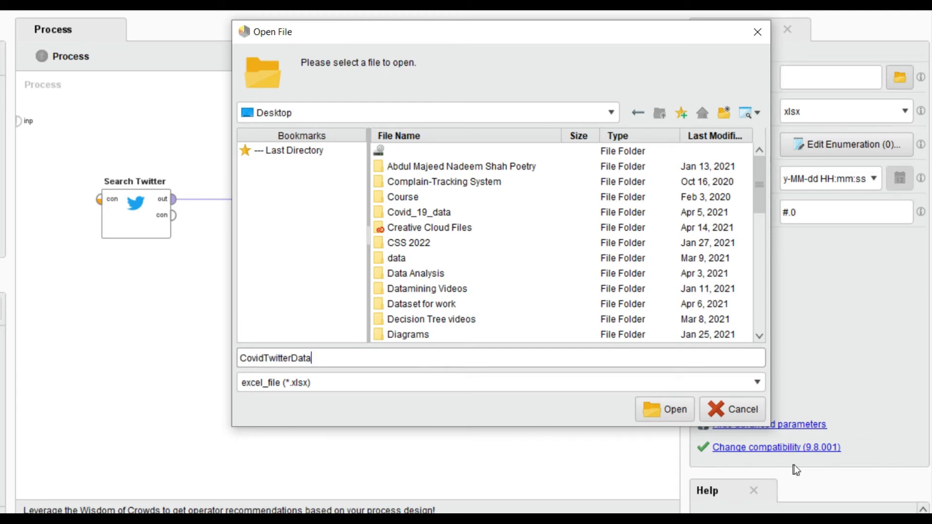
pyautogui.click(665, 409)
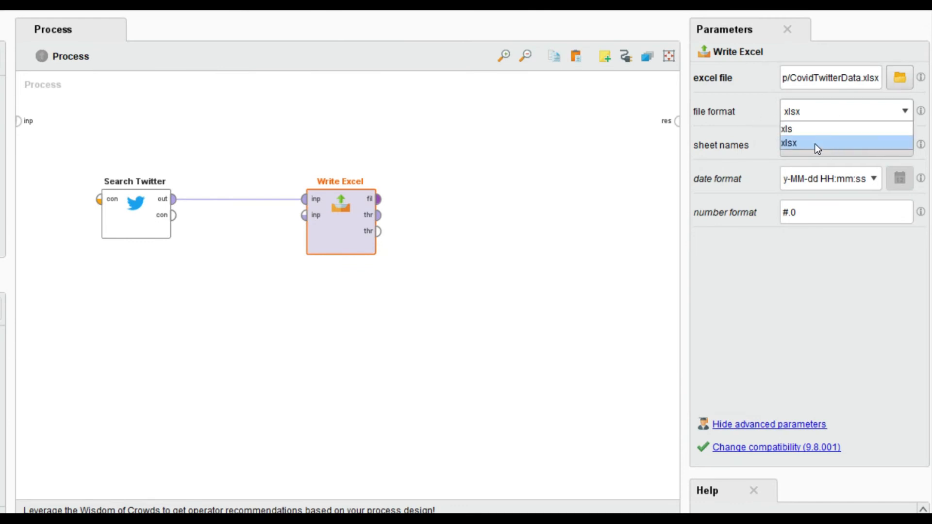
pyautogui.click(789, 143)
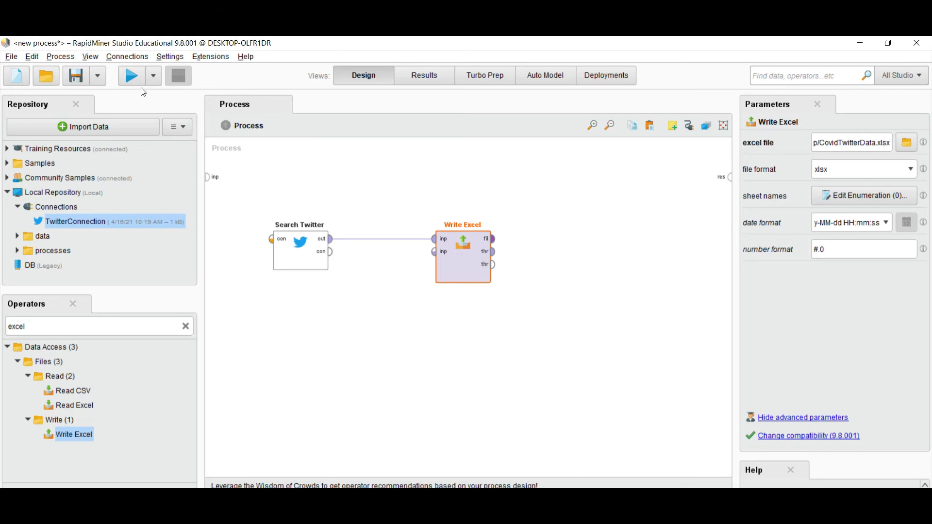
pyautogui.moveTo(131, 75)
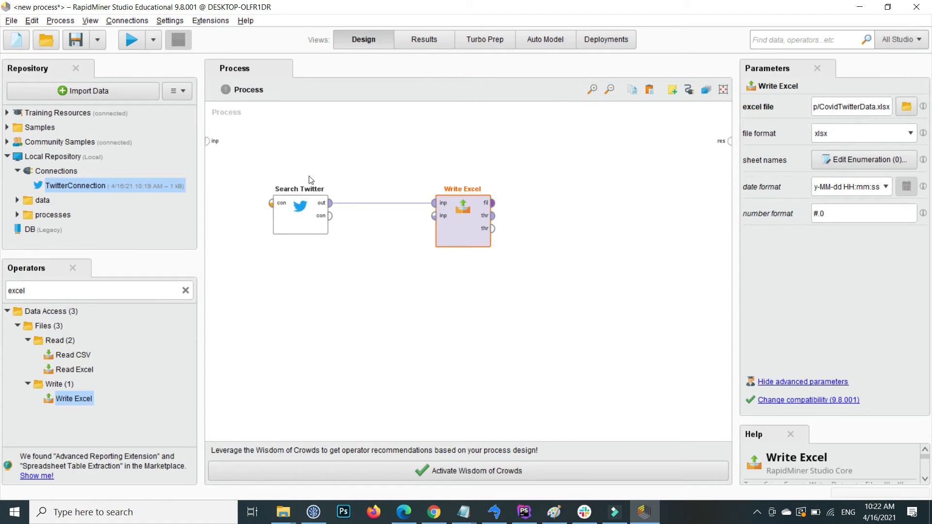
pyautogui.moveTo(367, 300)
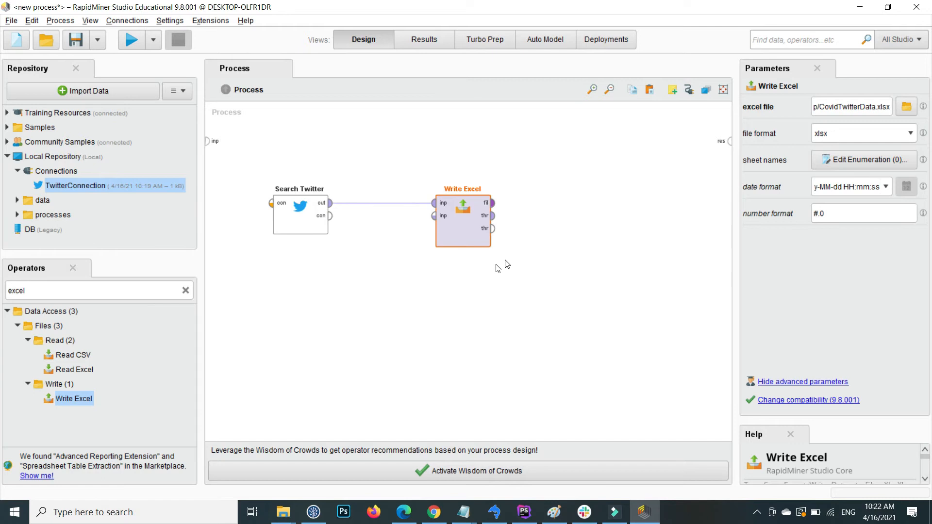
pyautogui.moveTo(136, 70)
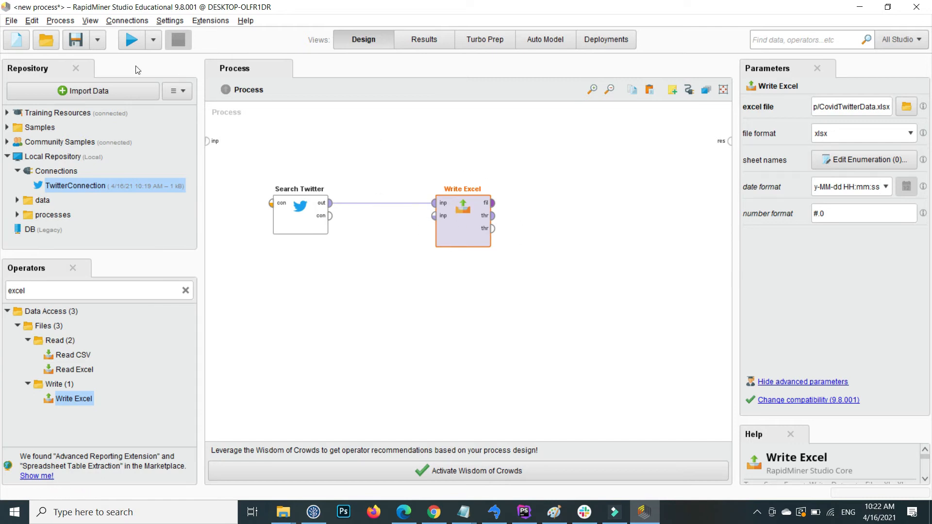
# Step: Run the Search Twitter to Write Excel process
pyautogui.click(131, 40)
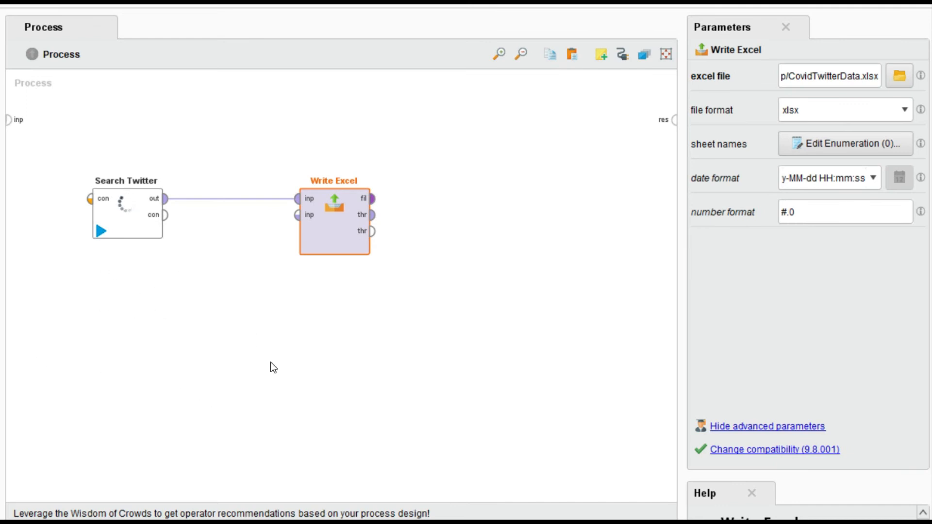
pyautogui.moveTo(287, 370)
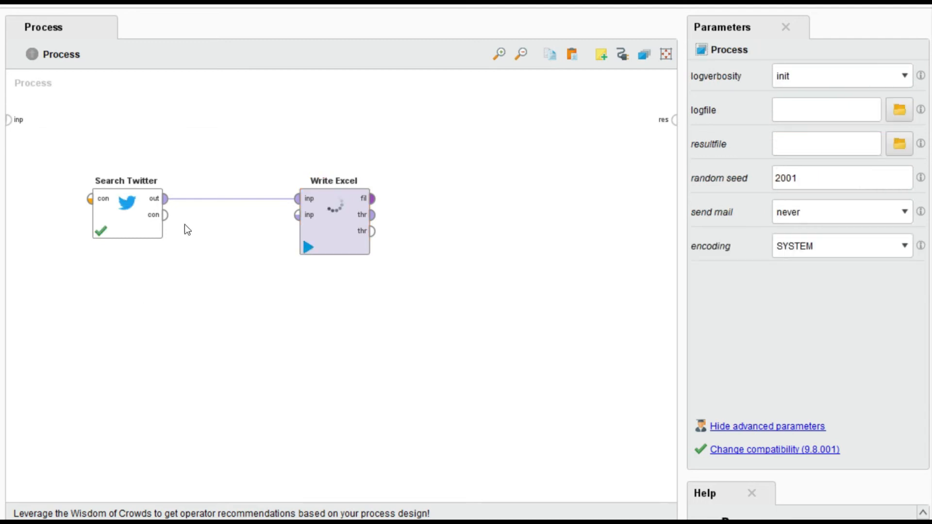
pyautogui.moveTo(105, 278)
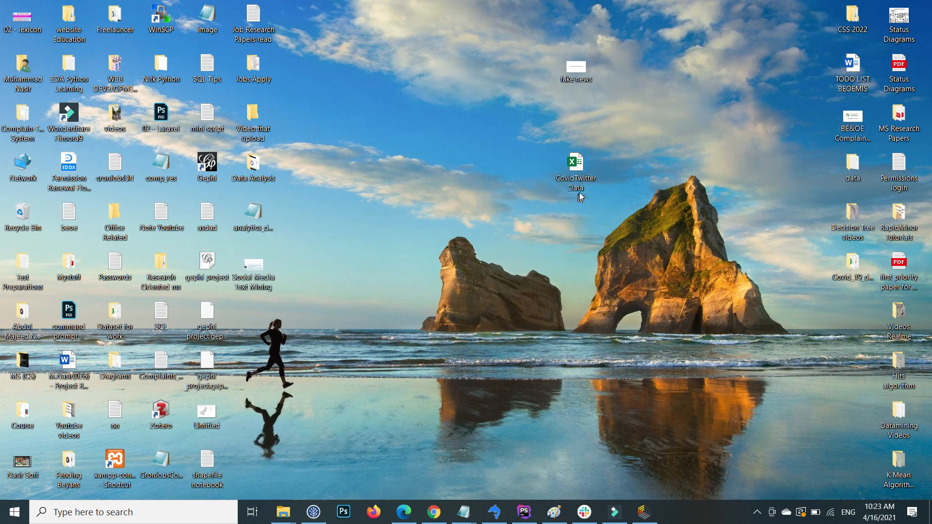
pyautogui.moveTo(578, 187)
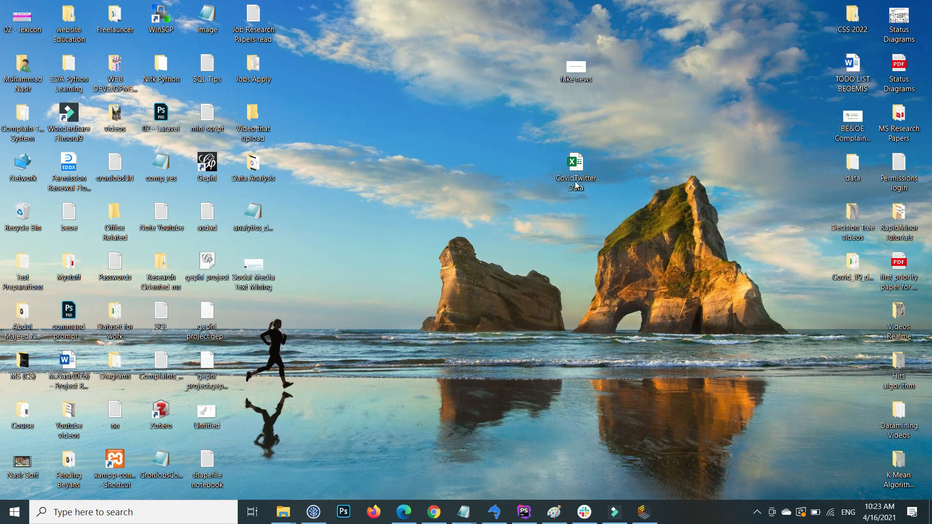
# Step: Open CovidTwitterData in Excel and check the first tweet's creation time, empty To-User, and Source
pyautogui.click(575, 165)
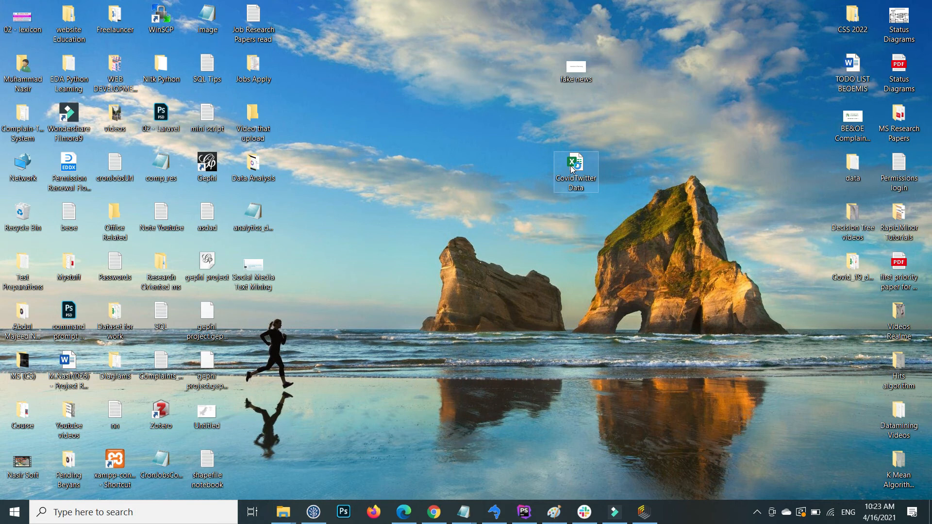
pyautogui.doubleClick(575, 169)
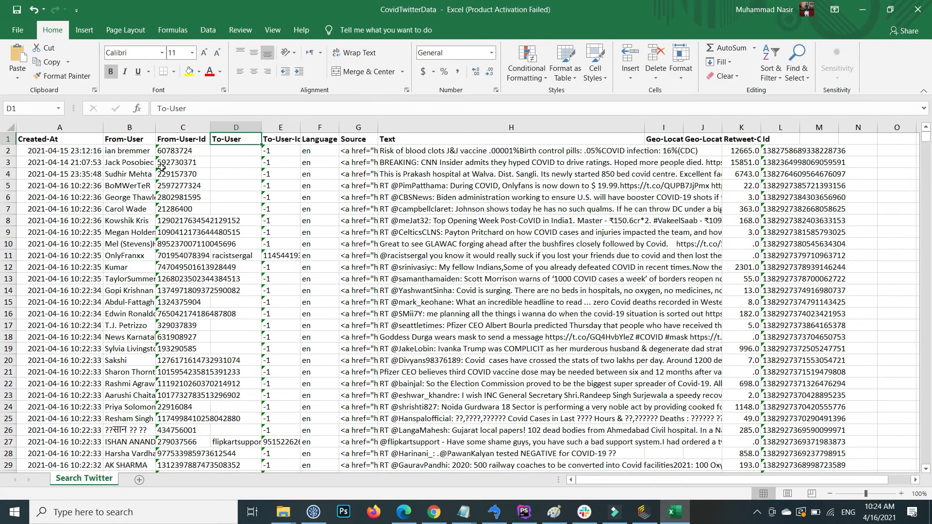
pyautogui.click(58, 150)
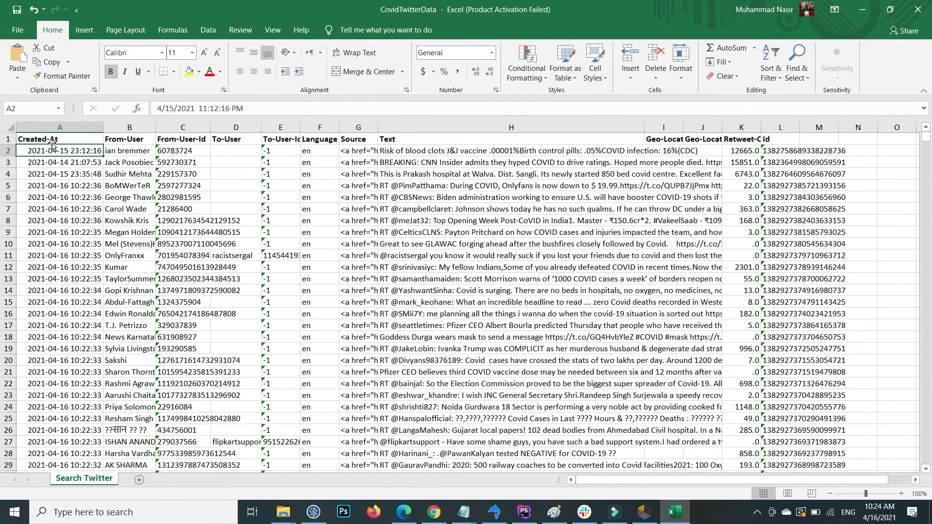
pyautogui.click(127, 150)
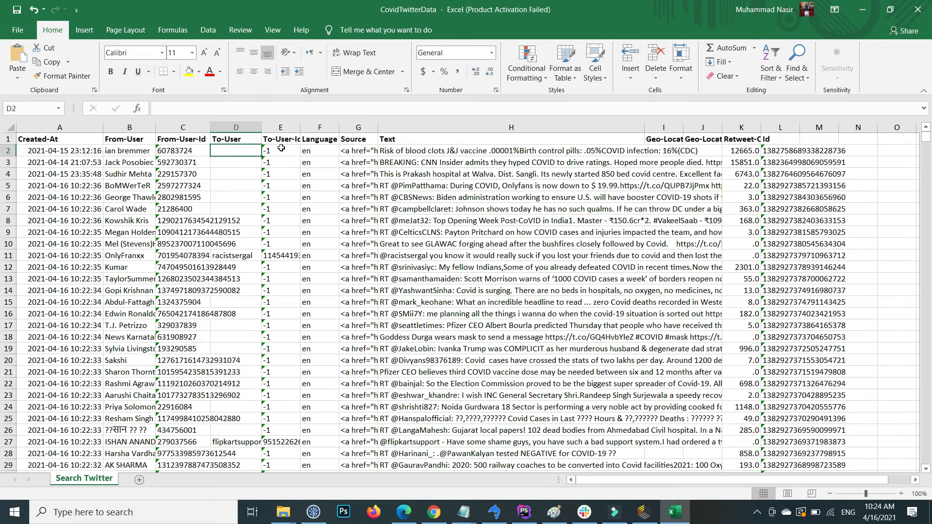
pyautogui.click(280, 150)
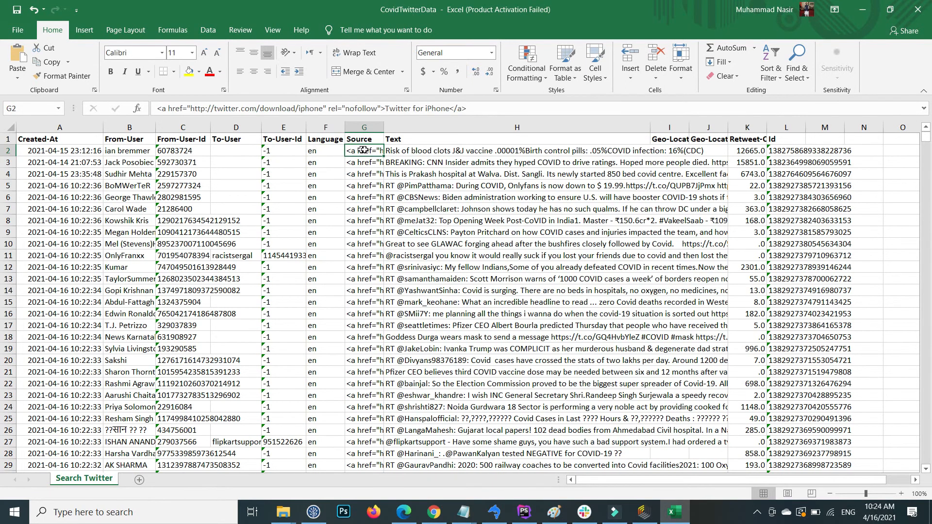
pyautogui.click(516, 151)
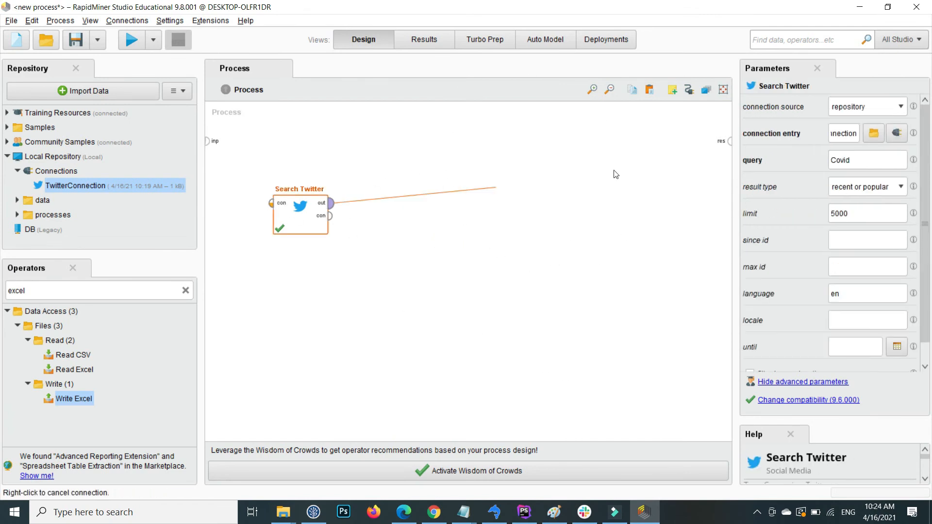
# Step: Wire Search Twitter directly to the result port, rerun, and view the 4,894-tweet ExampleSet
pyautogui.click(130, 40)
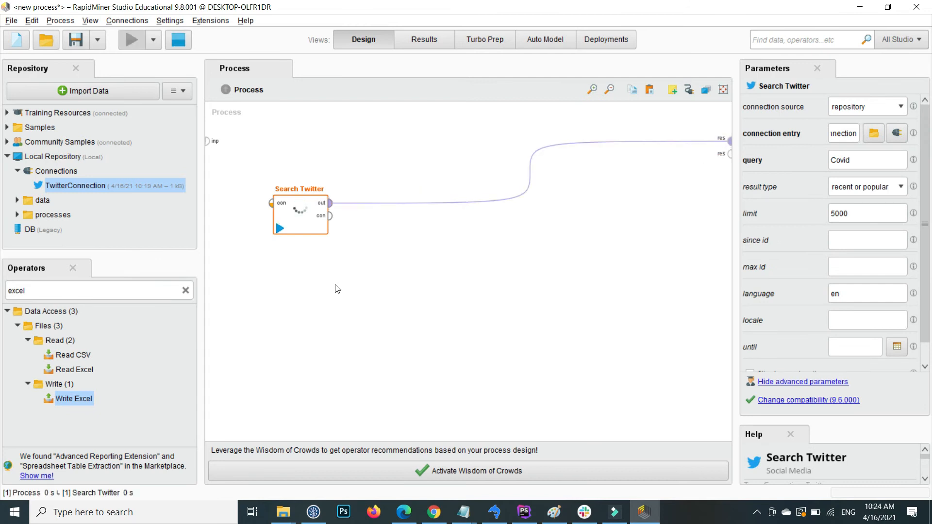
pyautogui.click(132, 40)
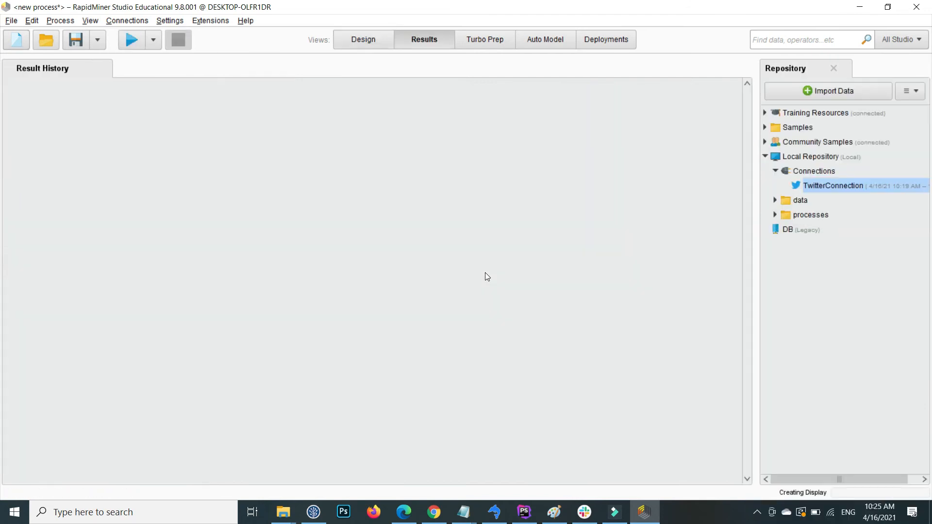
pyautogui.click(130, 39)
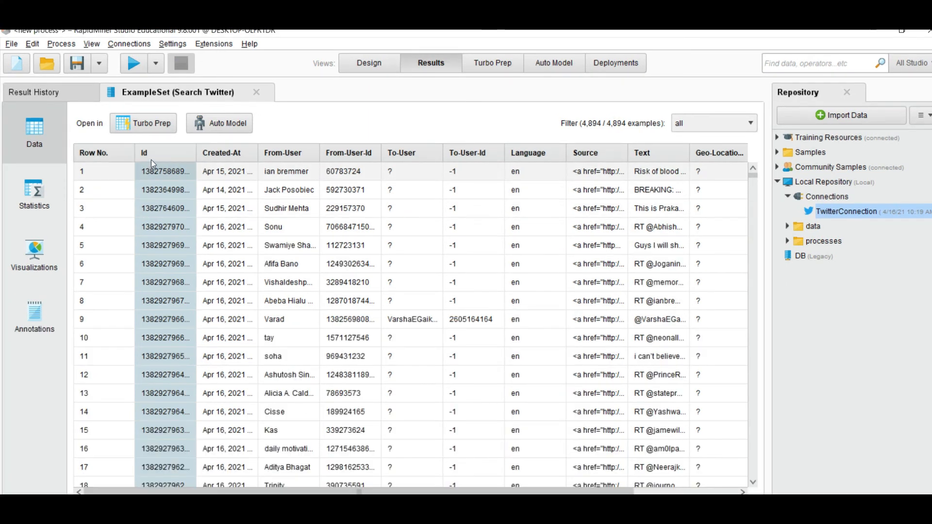
pyautogui.click(286, 172)
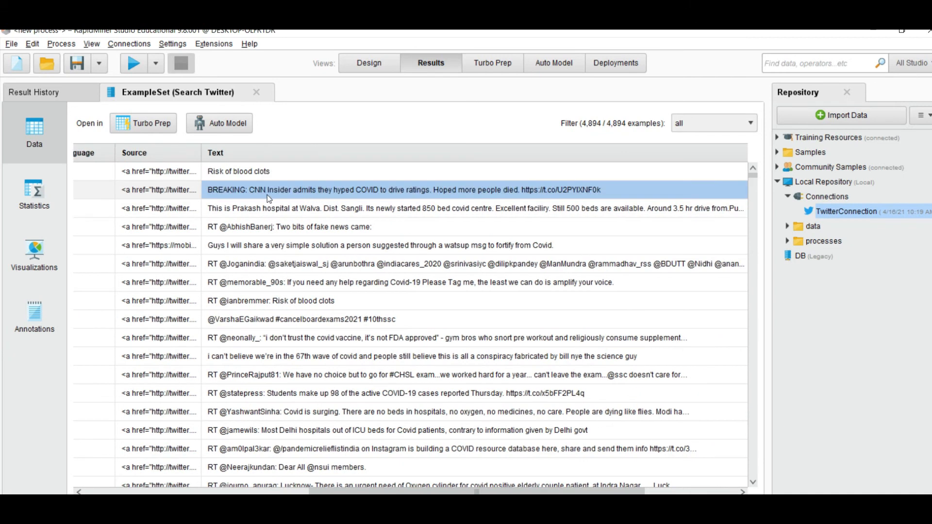
pyautogui.moveTo(365, 197)
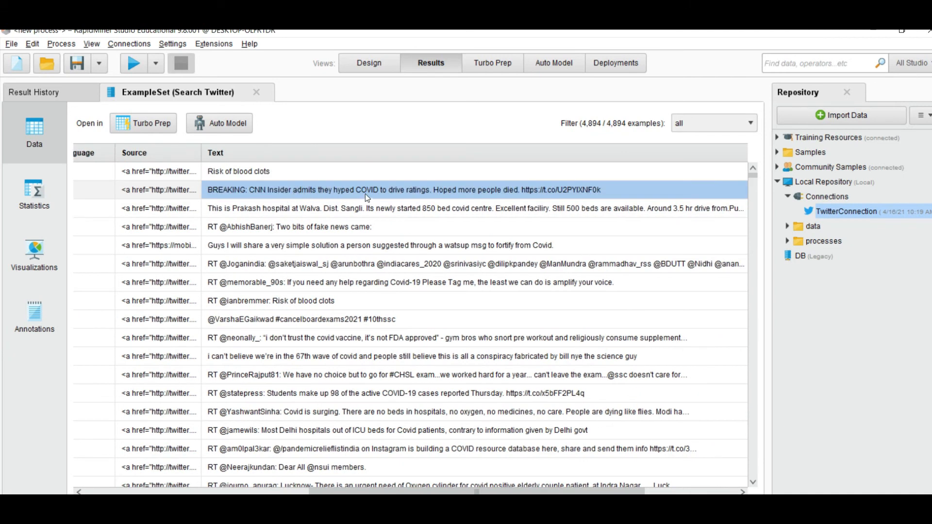
pyautogui.moveTo(463, 199)
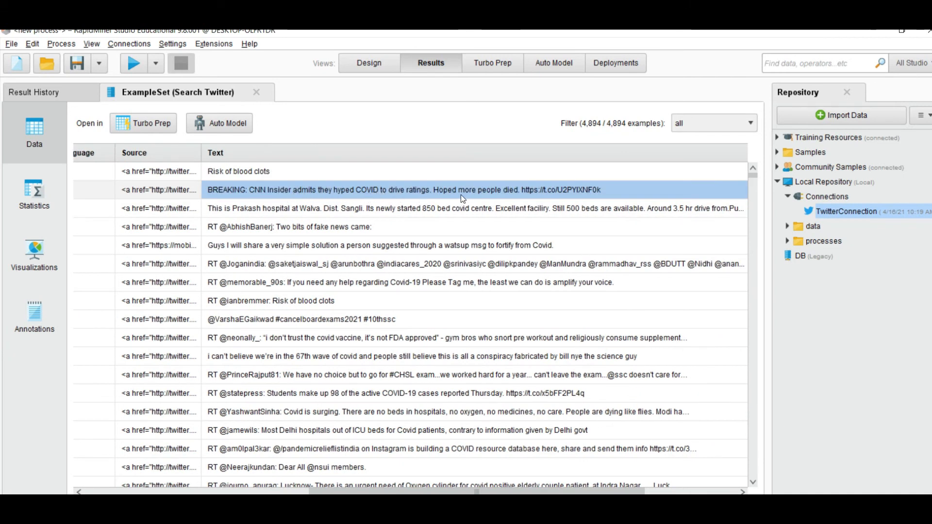
pyautogui.moveTo(286, 212)
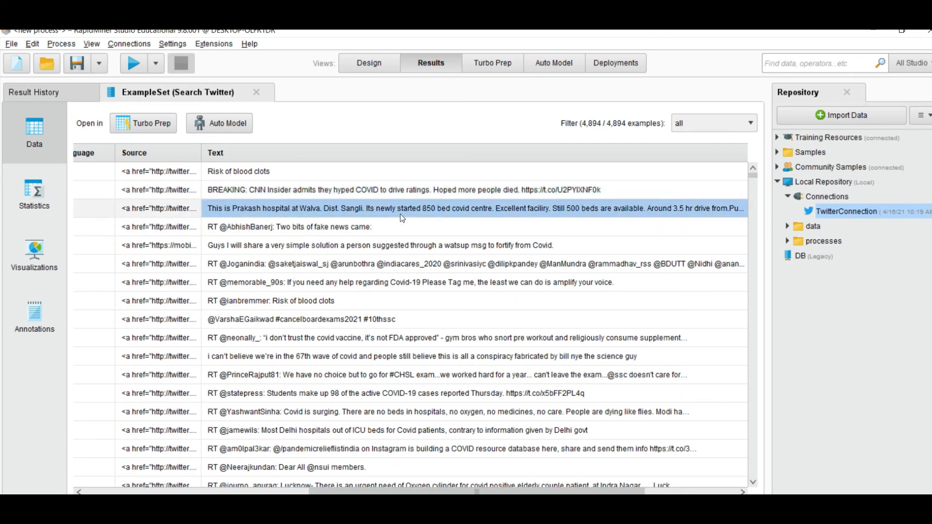
pyautogui.moveTo(398, 300)
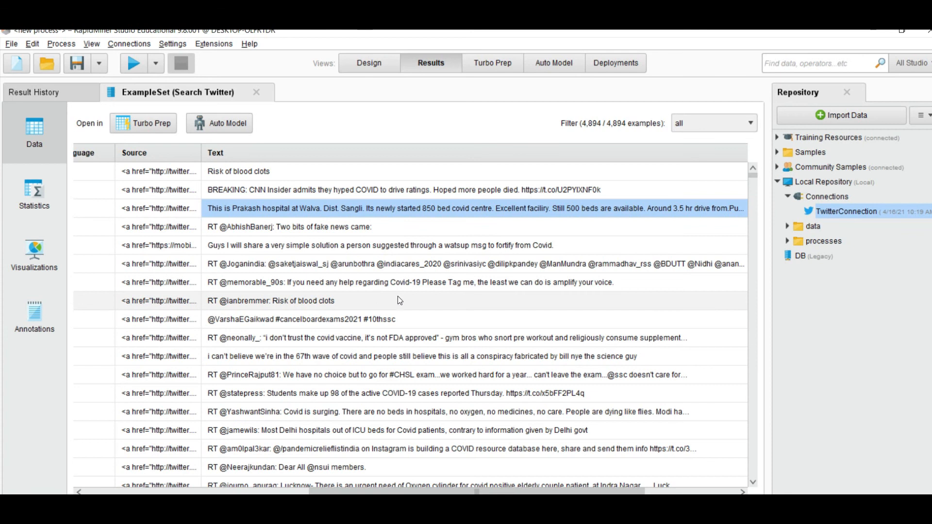
pyautogui.moveTo(147, 244)
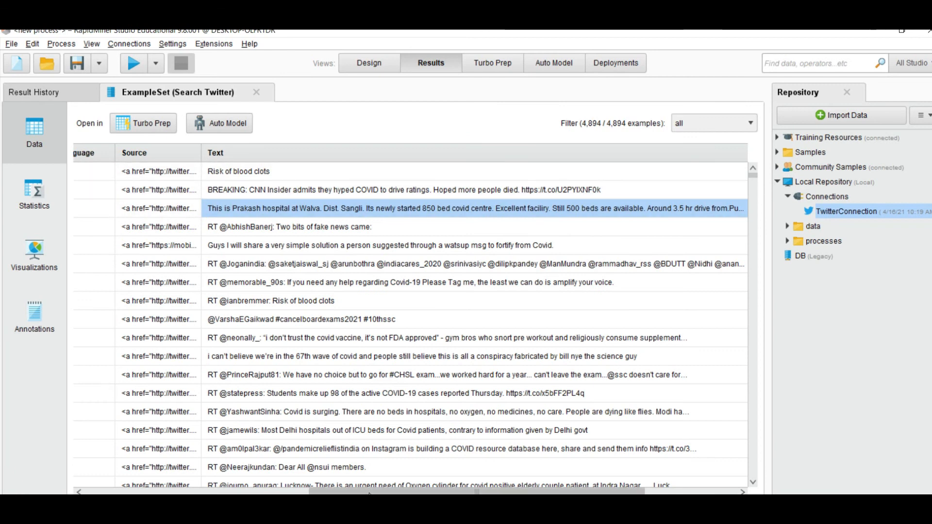
pyautogui.hscroll(3)
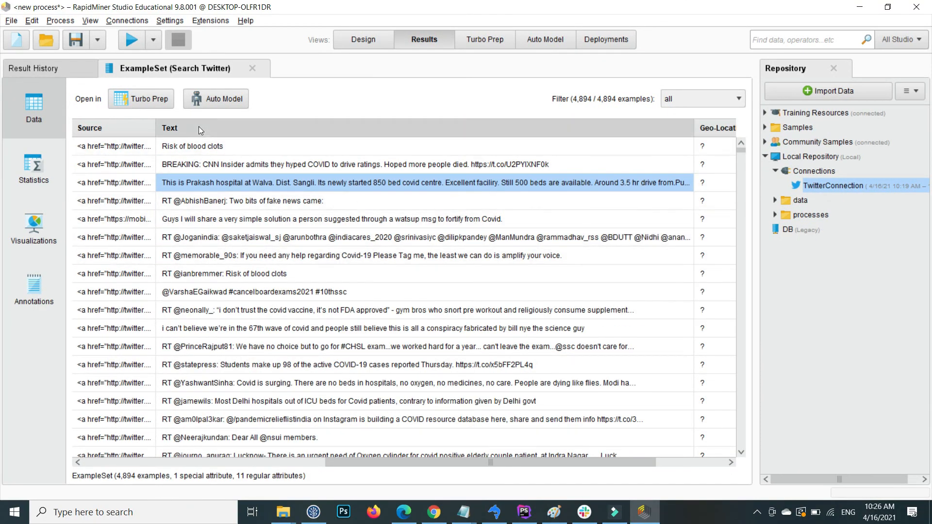
pyautogui.moveTo(249, 217)
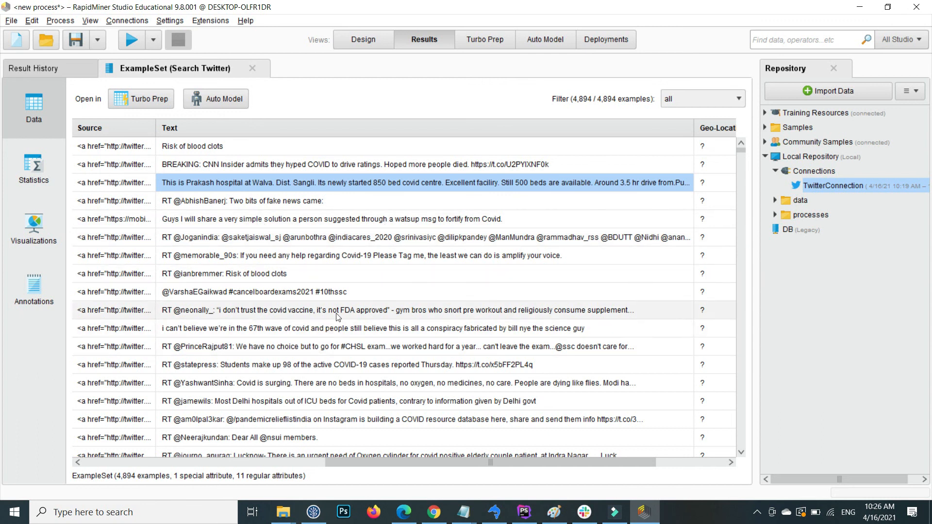
pyautogui.click(357, 365)
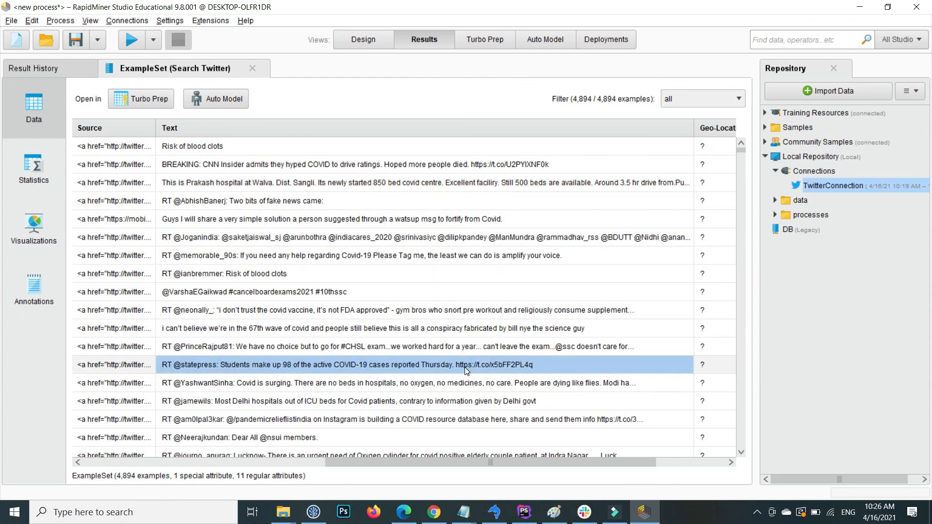